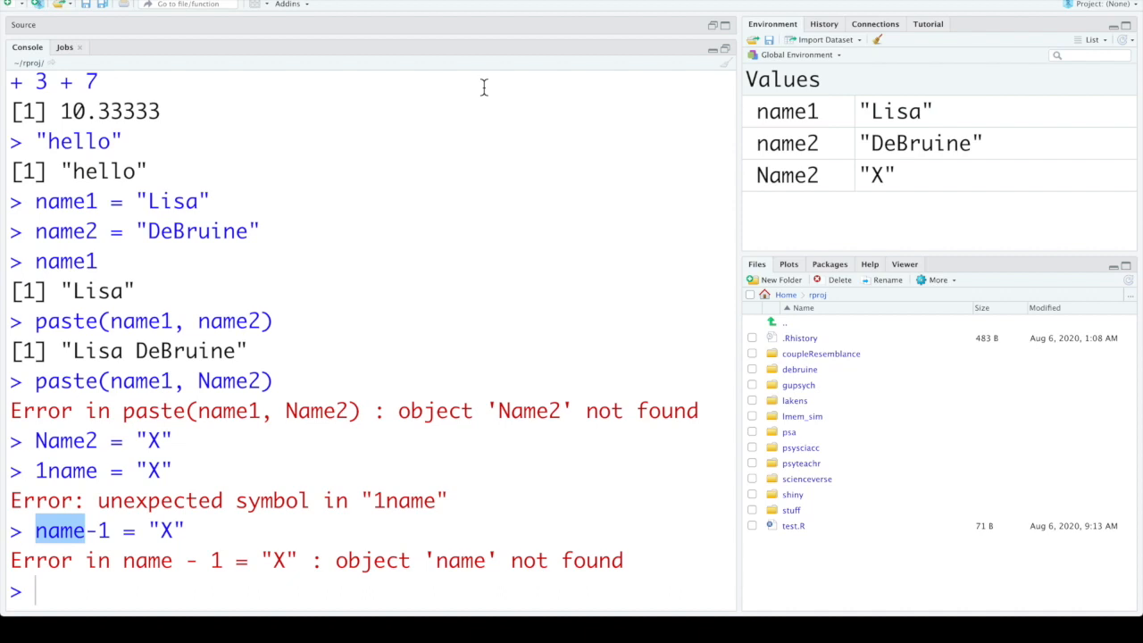
mouse_move(423, 283)
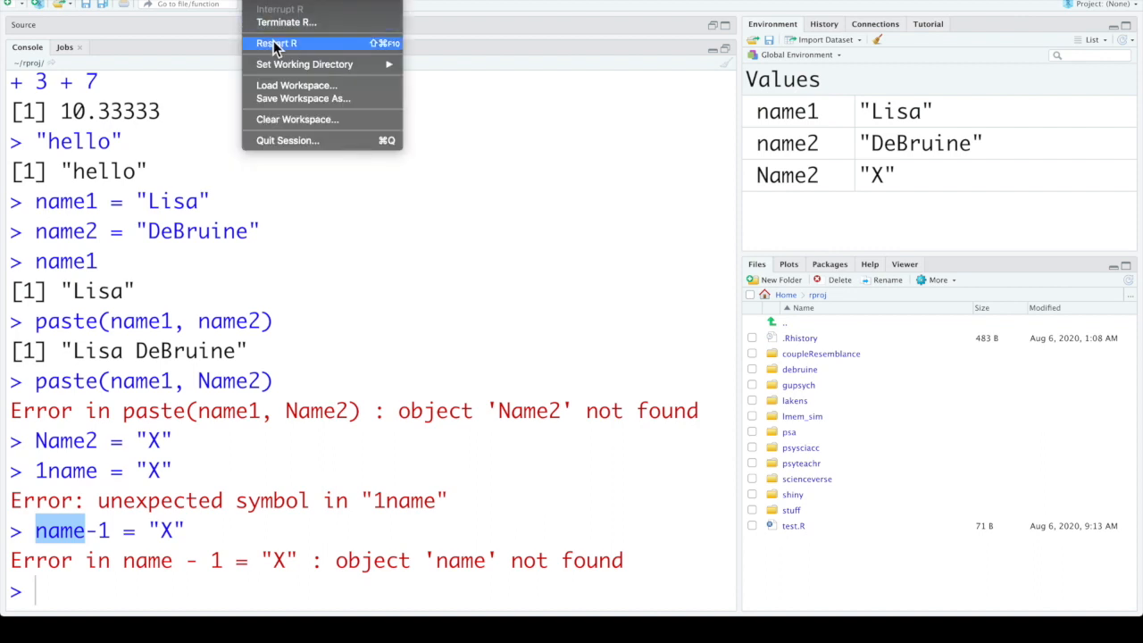
Restart the R session to clear the environment and start a new blank R script.
left_click(277, 43)
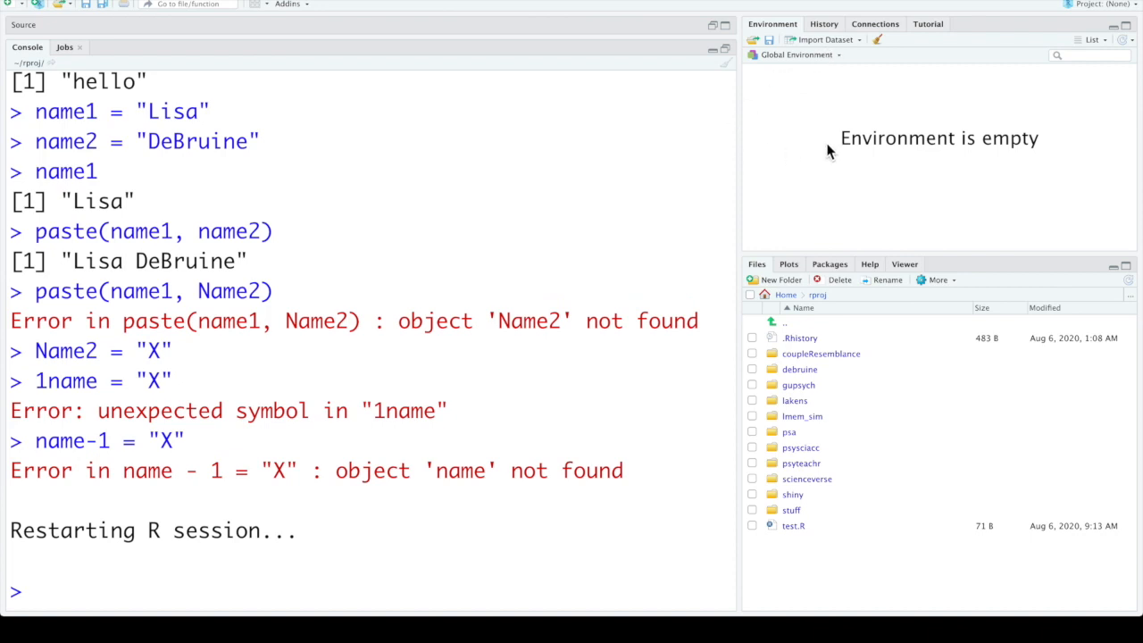
mouse_move(653, 80)
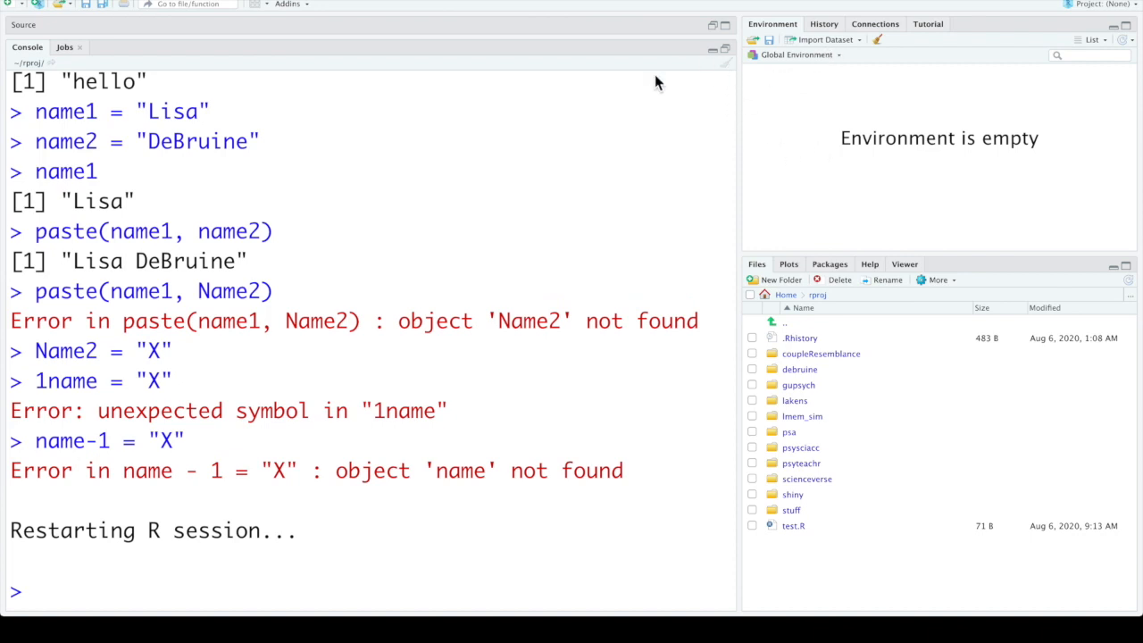
left_click(824, 23)
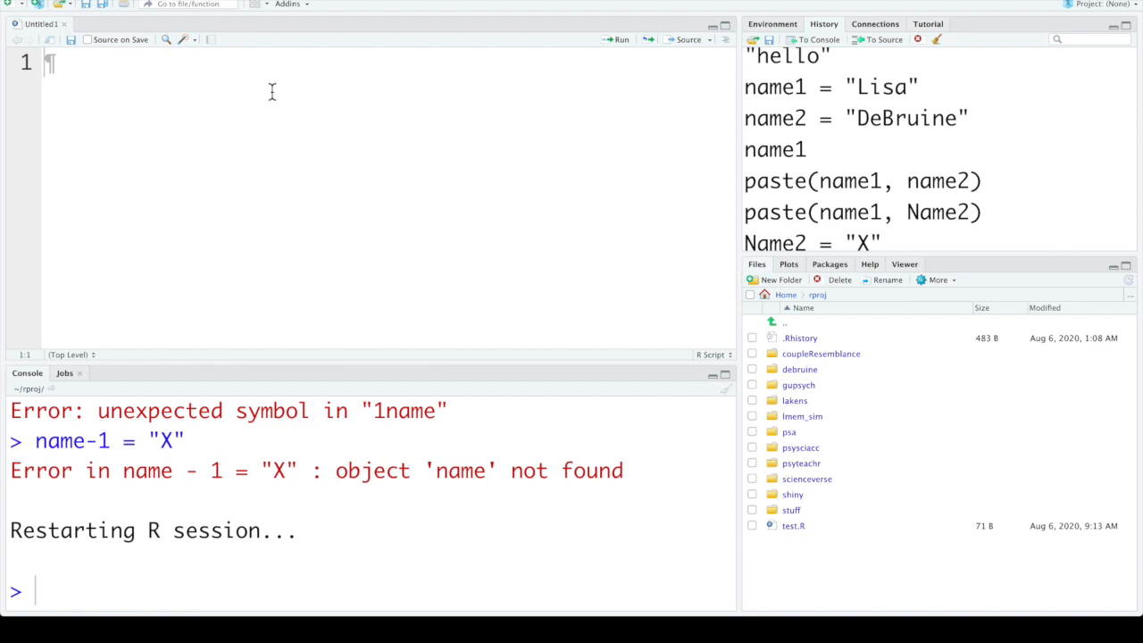
mouse_move(246, 97)
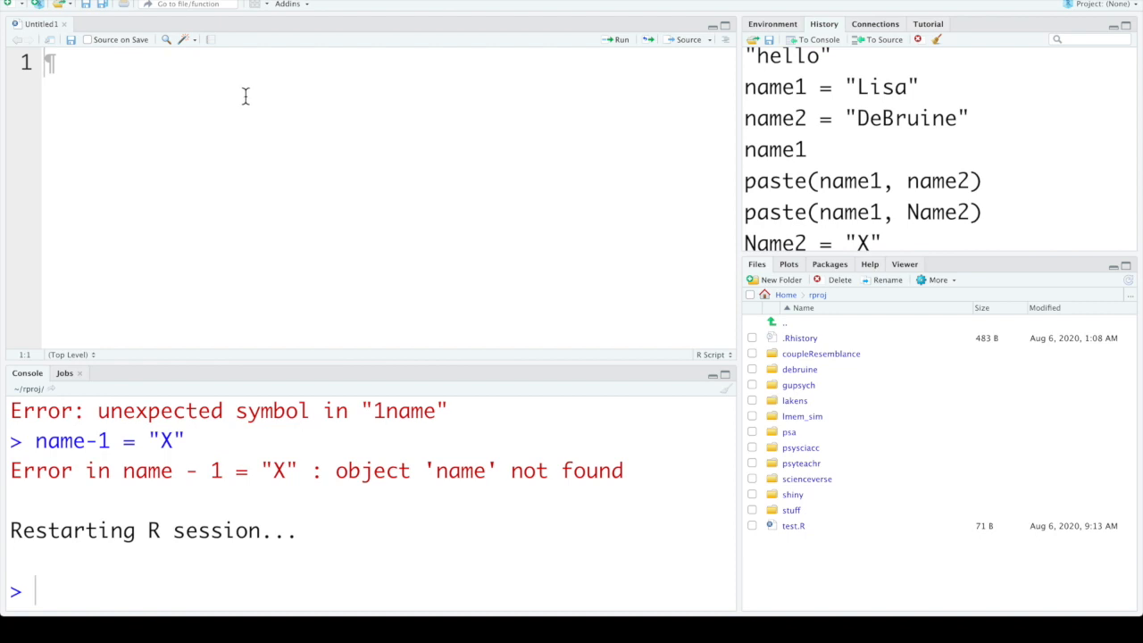
Write name1 = "Lisa", name2 = "DeBruine" and full_name = paste(name1, name2) in the script.
type("name")
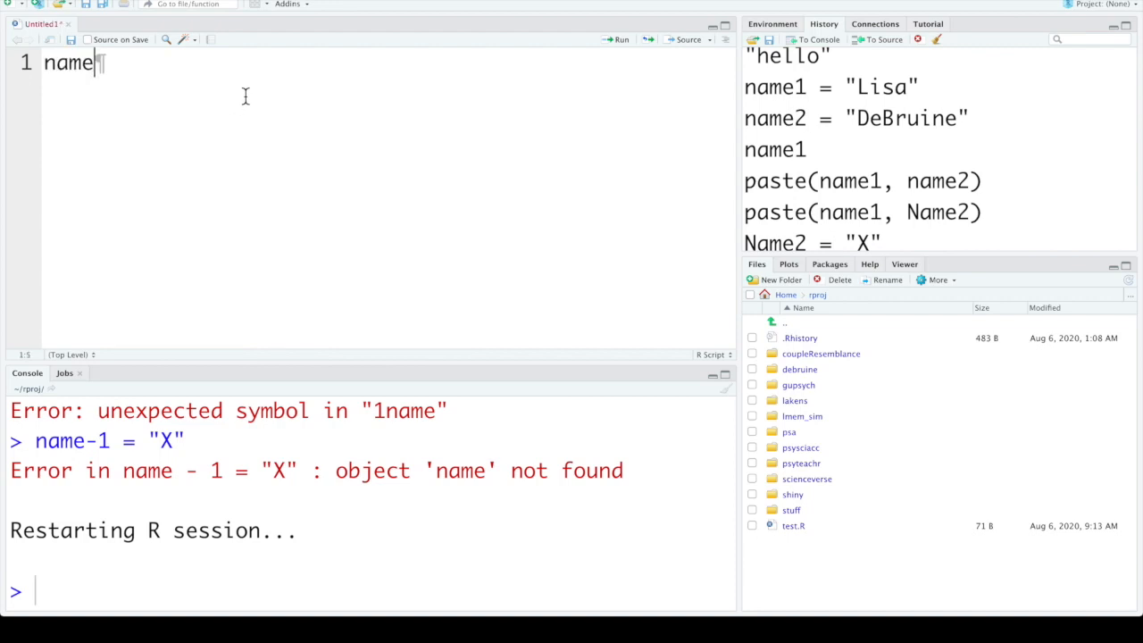
type("1 = \"Lisa")
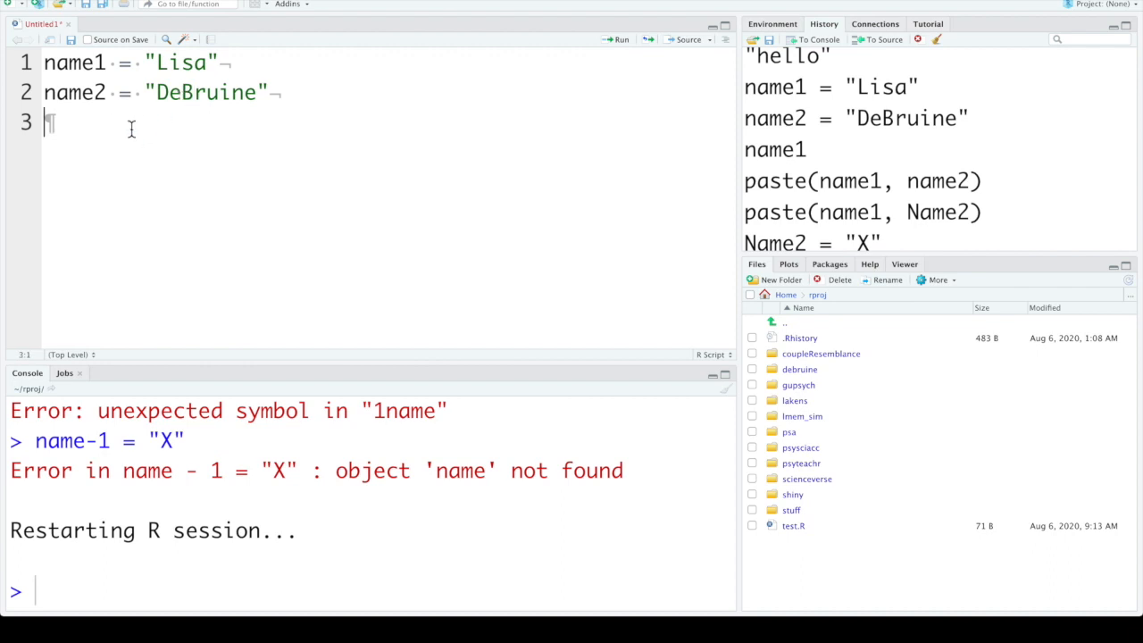
type("full_n")
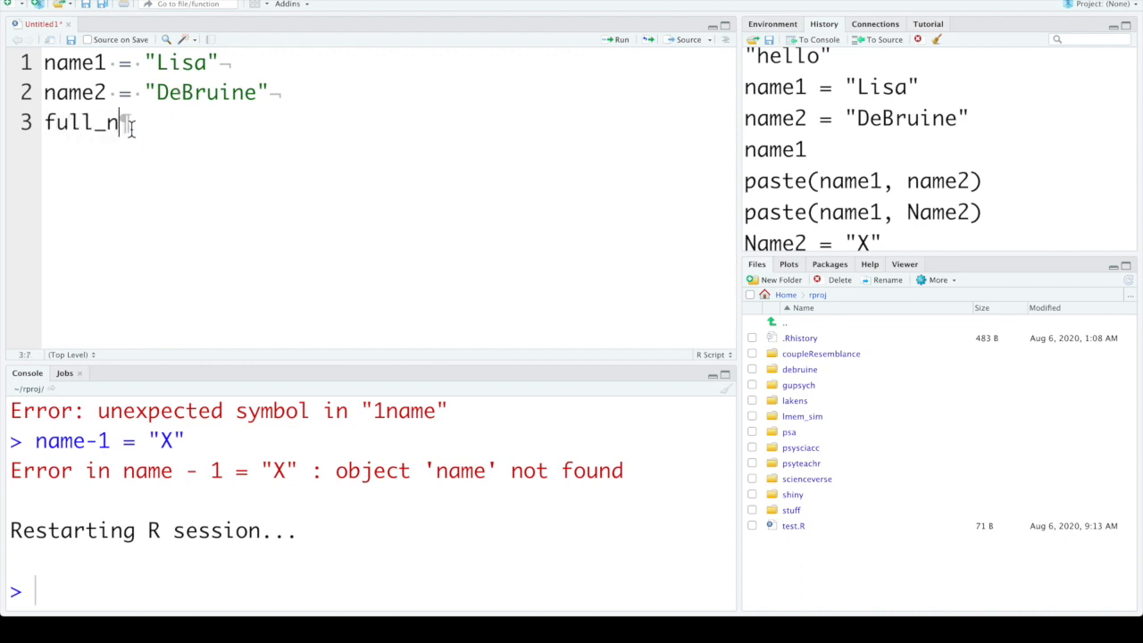
type("ame = p")
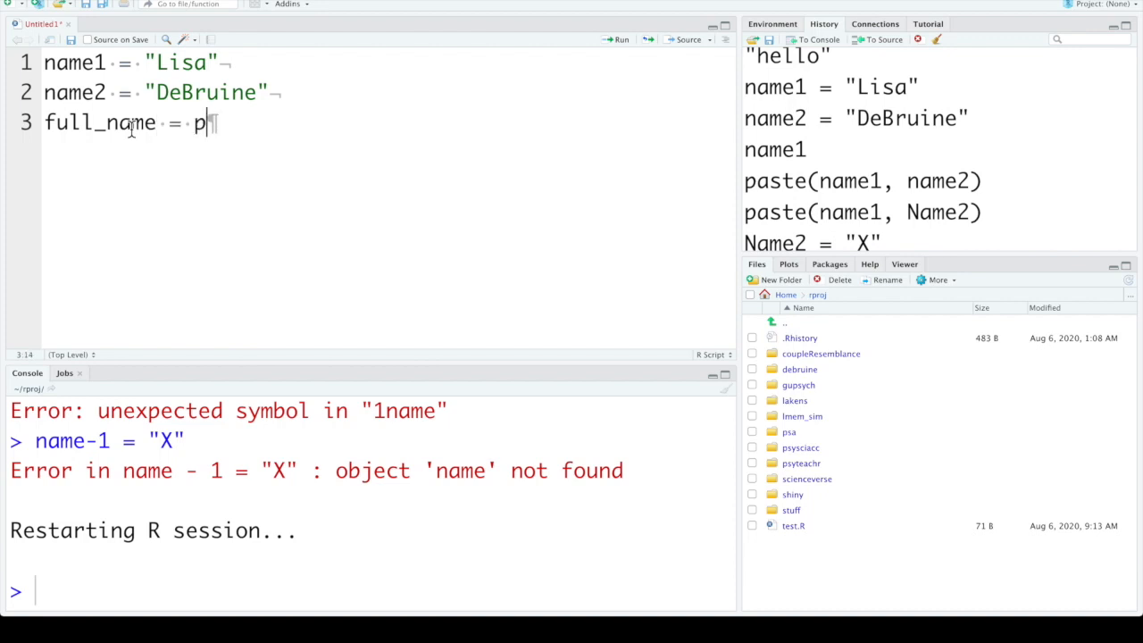
type("aste(")
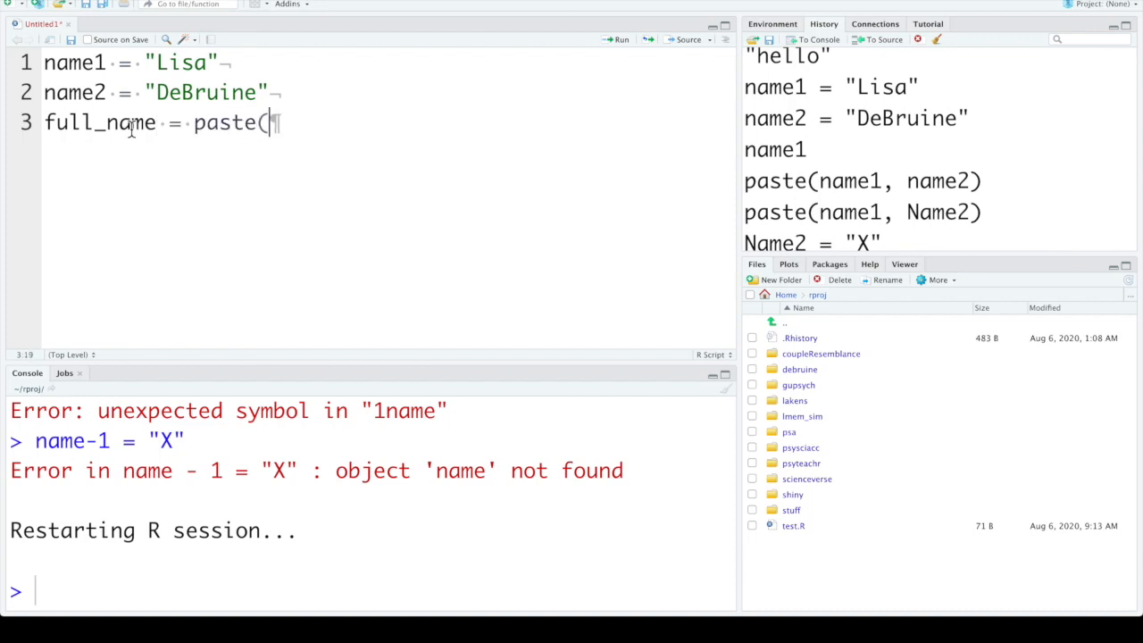
type("name1, name")
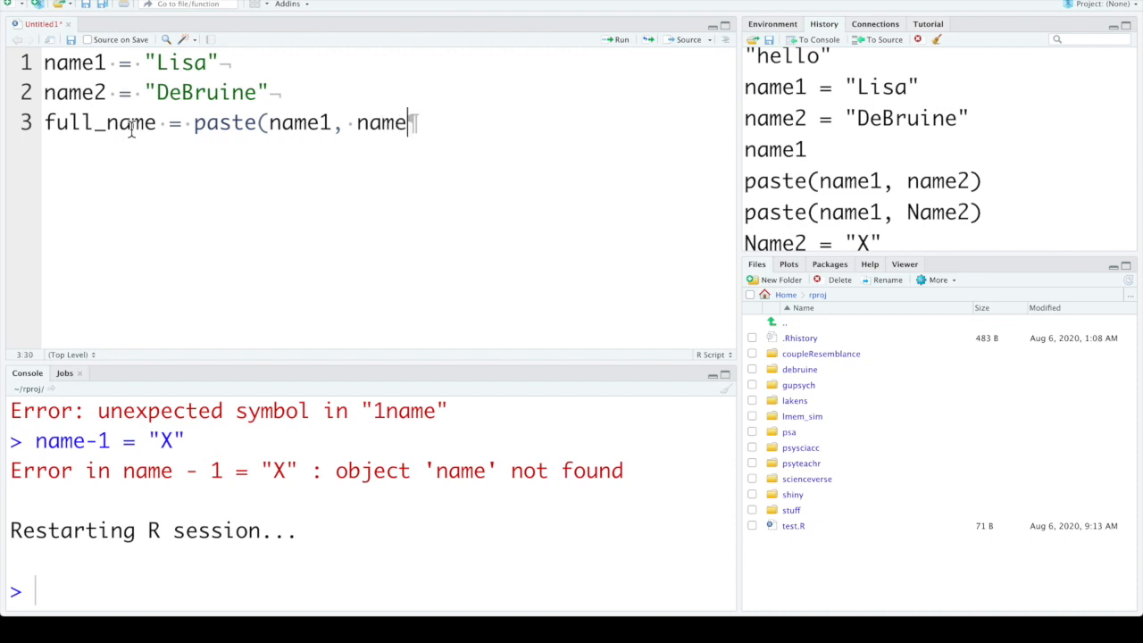
type("2)")
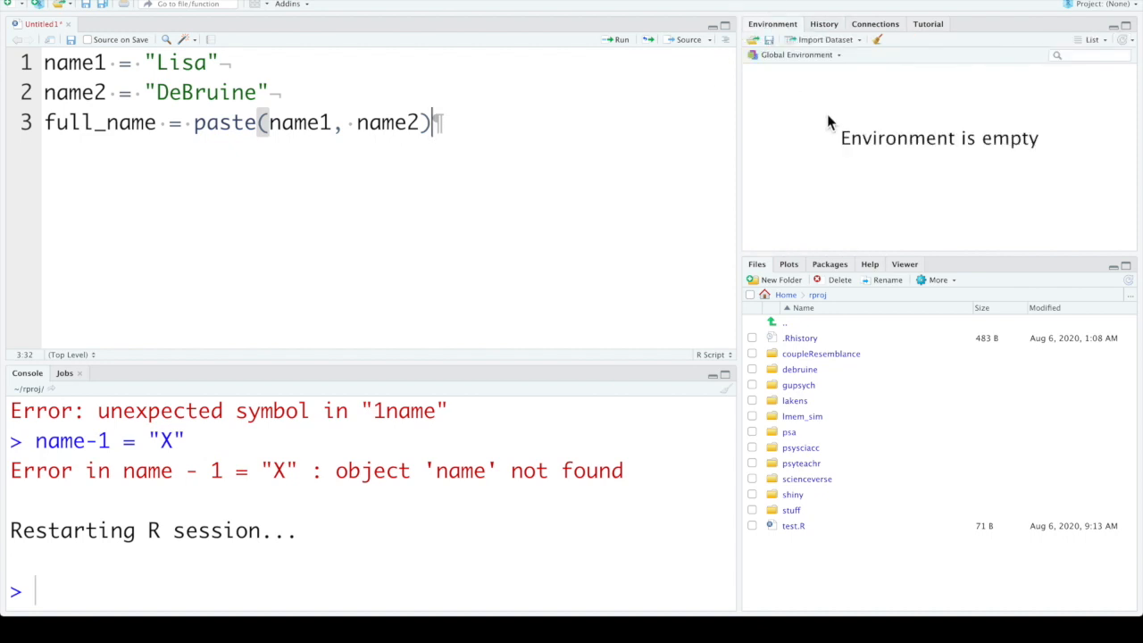
mouse_move(609, 123)
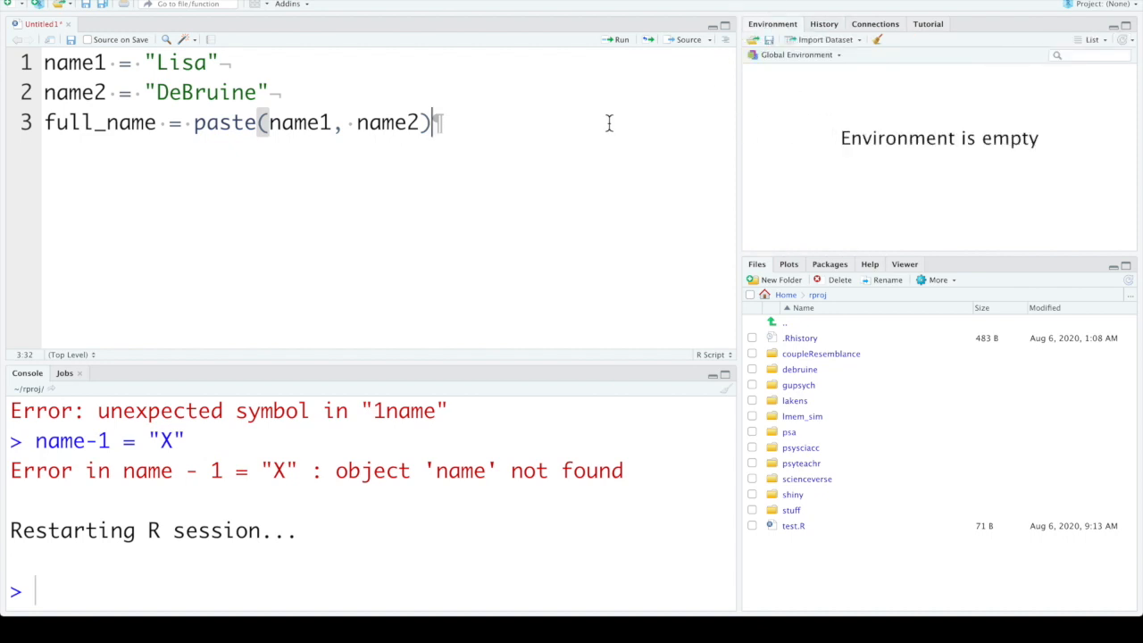
mouse_move(557, 122)
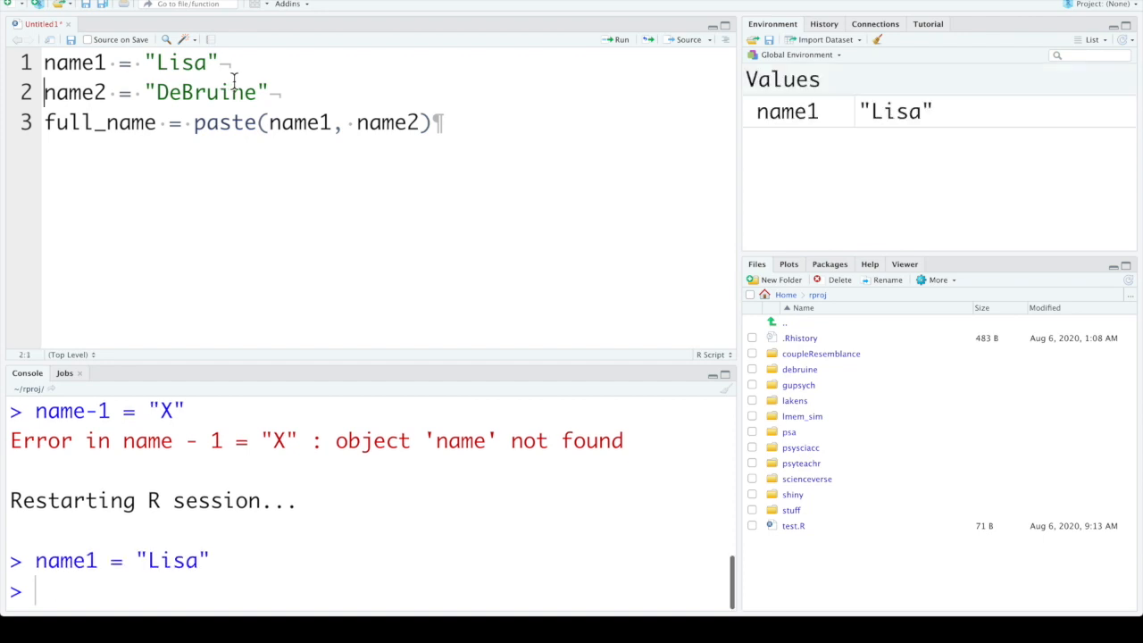
mouse_move(614, 46)
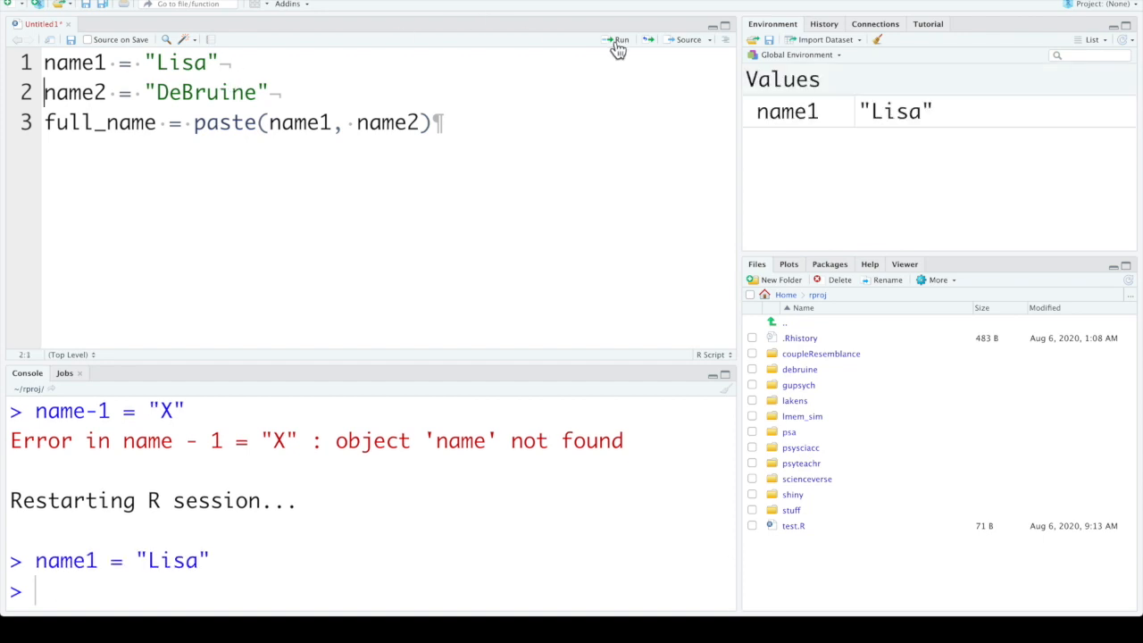
Run the assignment lines individually, then all three together, giving full_name "Lisa DeBruine".
left_click(611, 39)
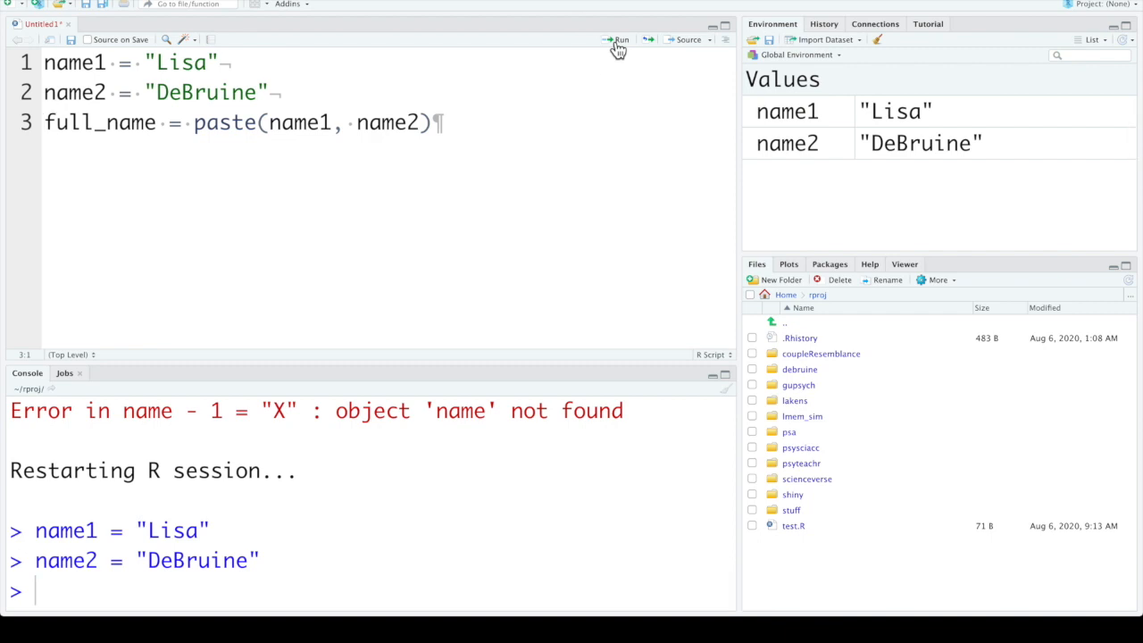
left_click(611, 39)
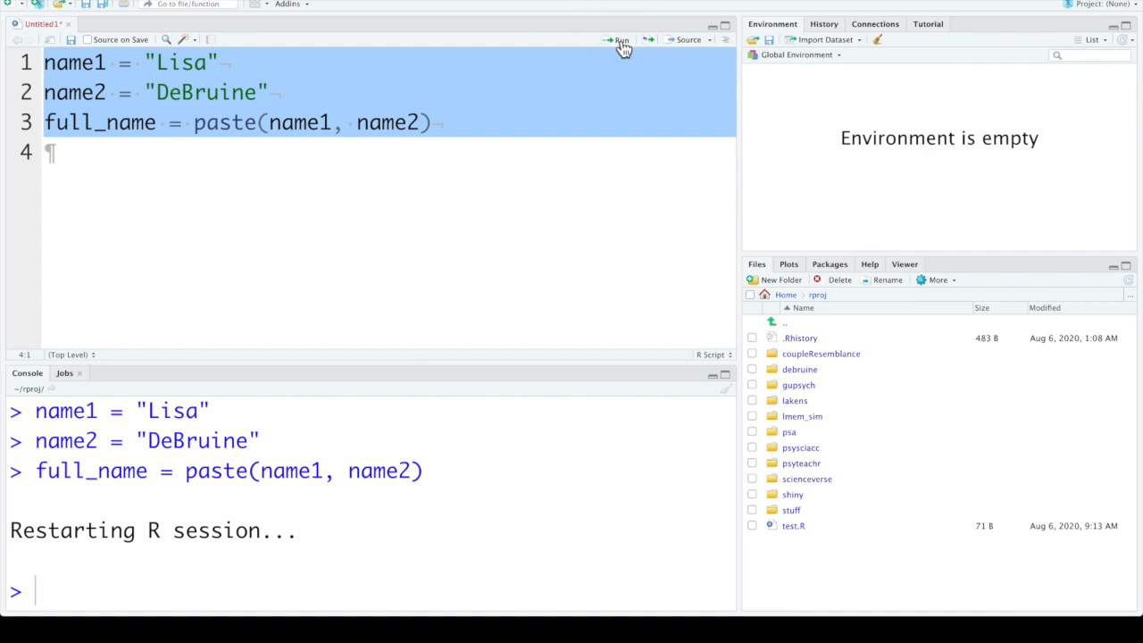
left_click(611, 39)
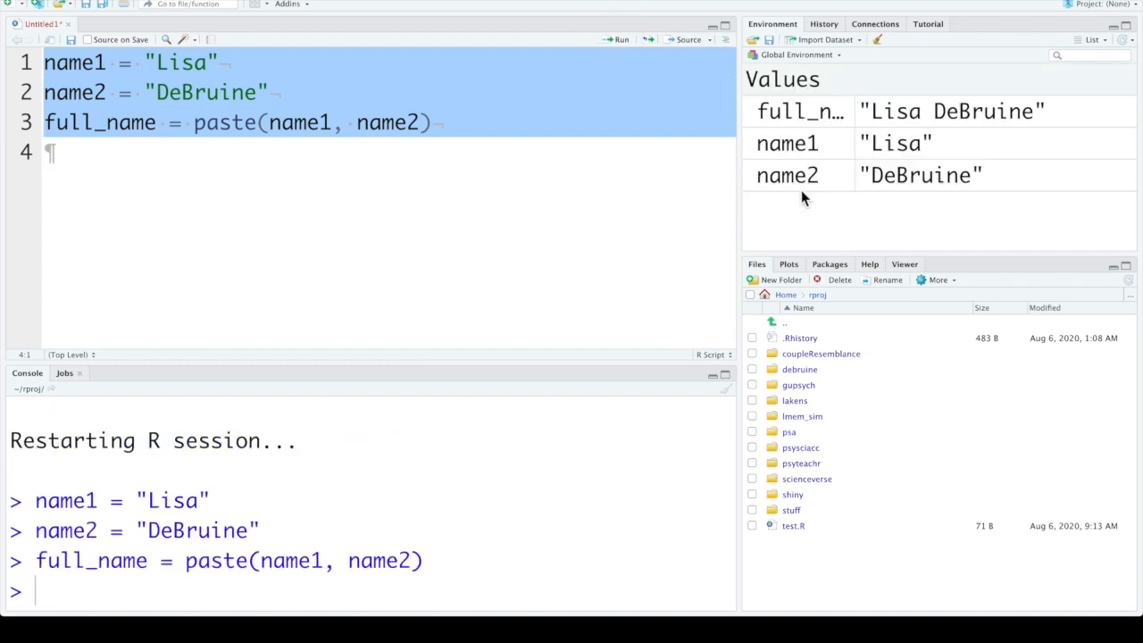
mouse_move(794, 202)
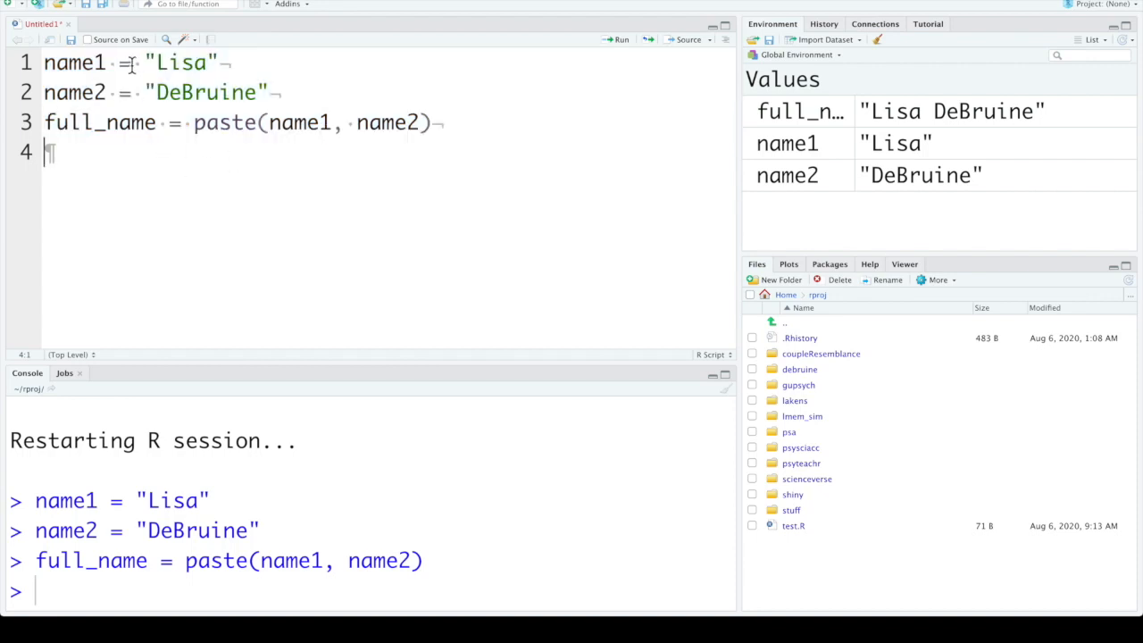
mouse_move(330, 153)
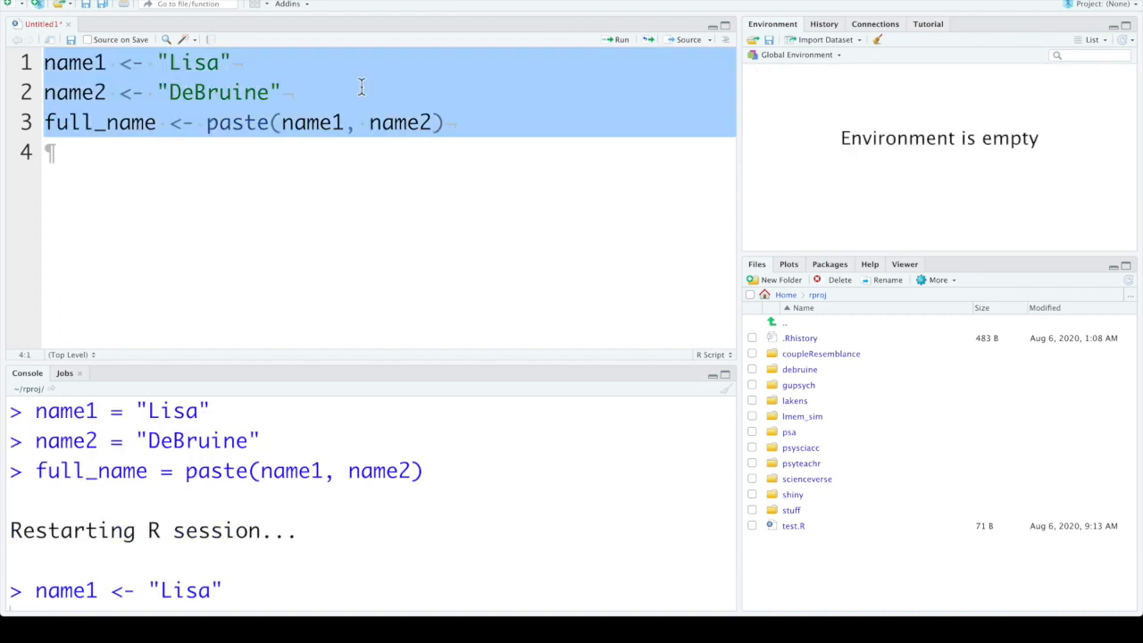
Rerun the three assignments rewritten with <-, giving full_name "Lisa DeBruine" again.
left_click(611, 39)
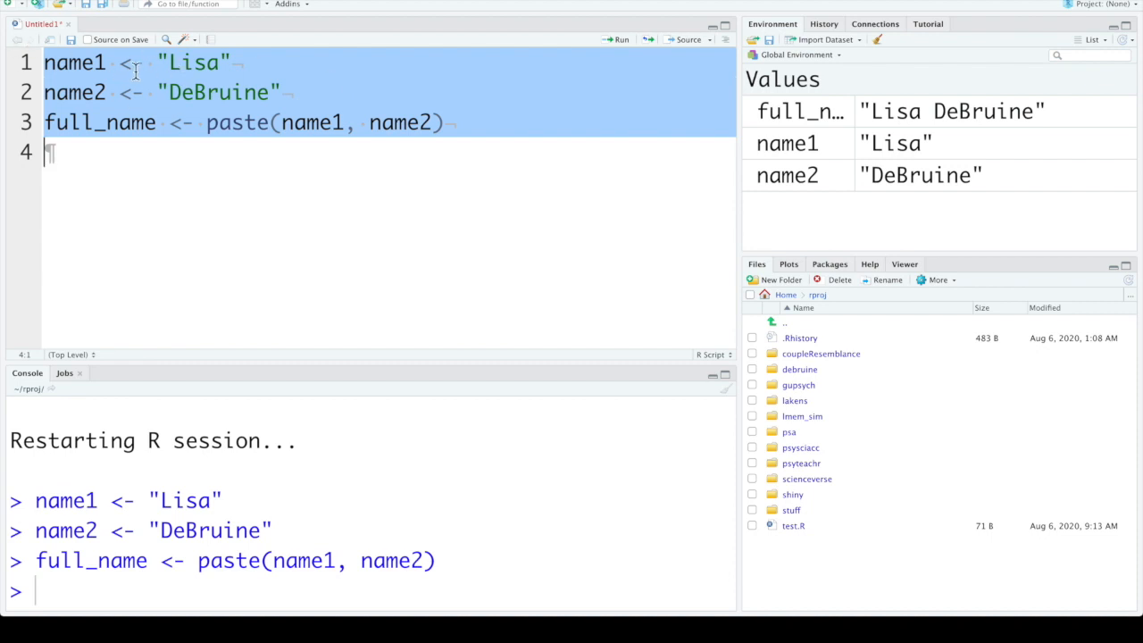
mouse_move(311, 182)
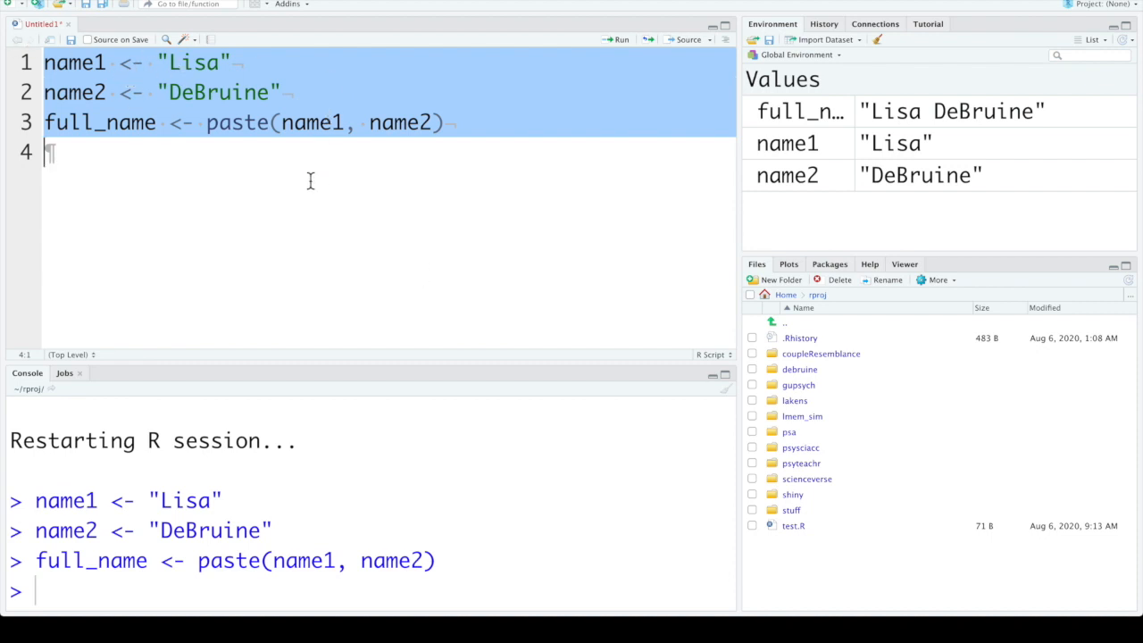
Move name2 in the paste call onto its own indented line.
left_click(150, 157)
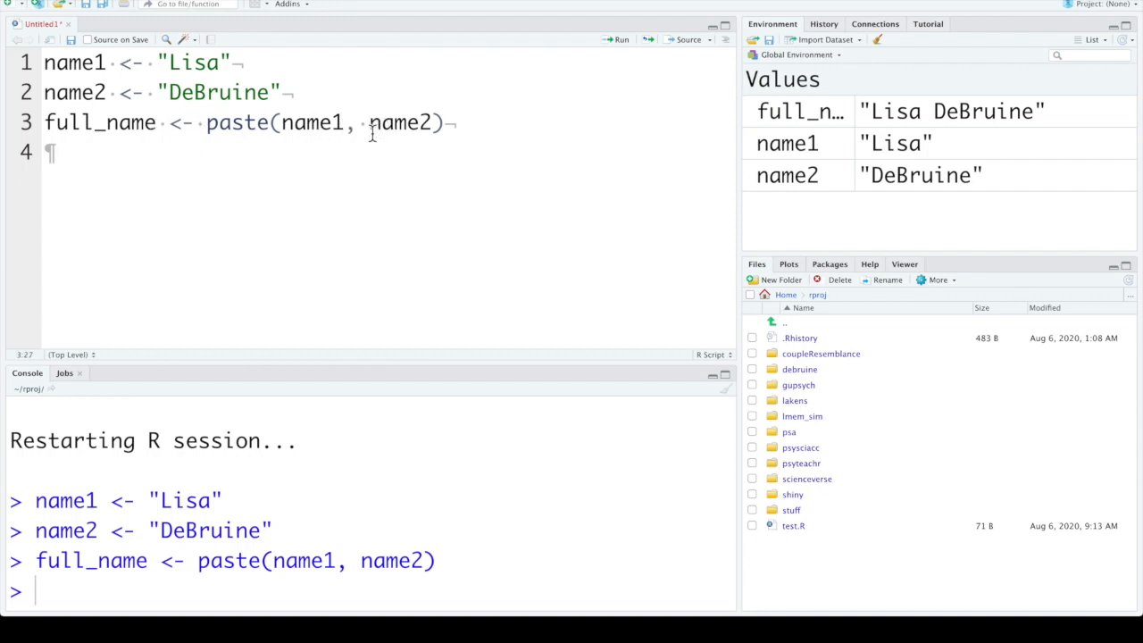
key("Enter")
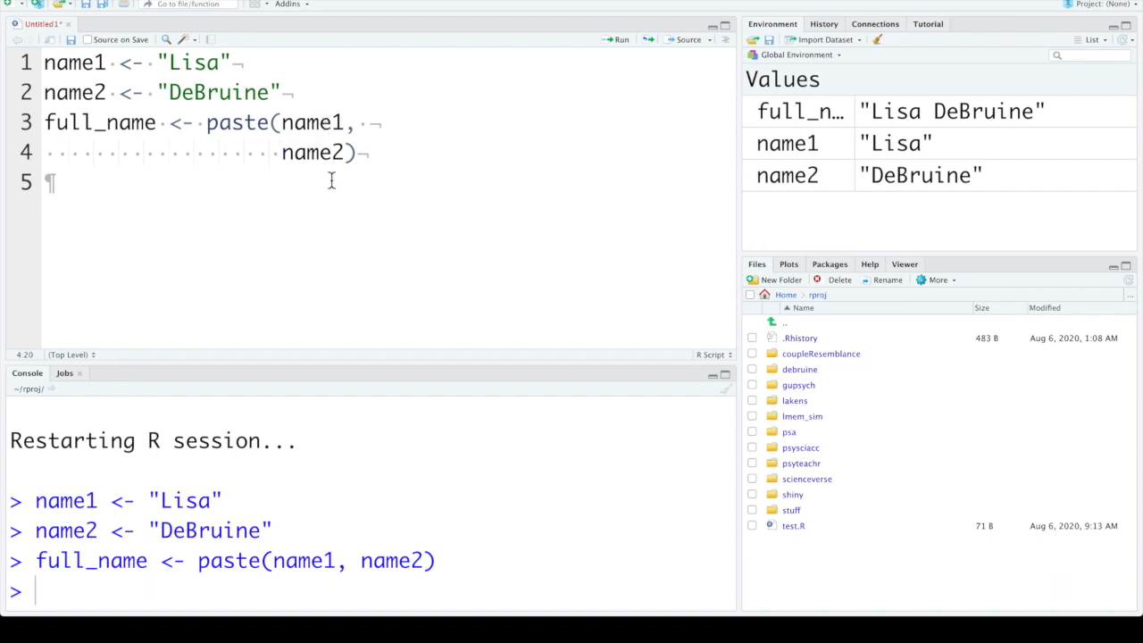
mouse_move(595, 139)
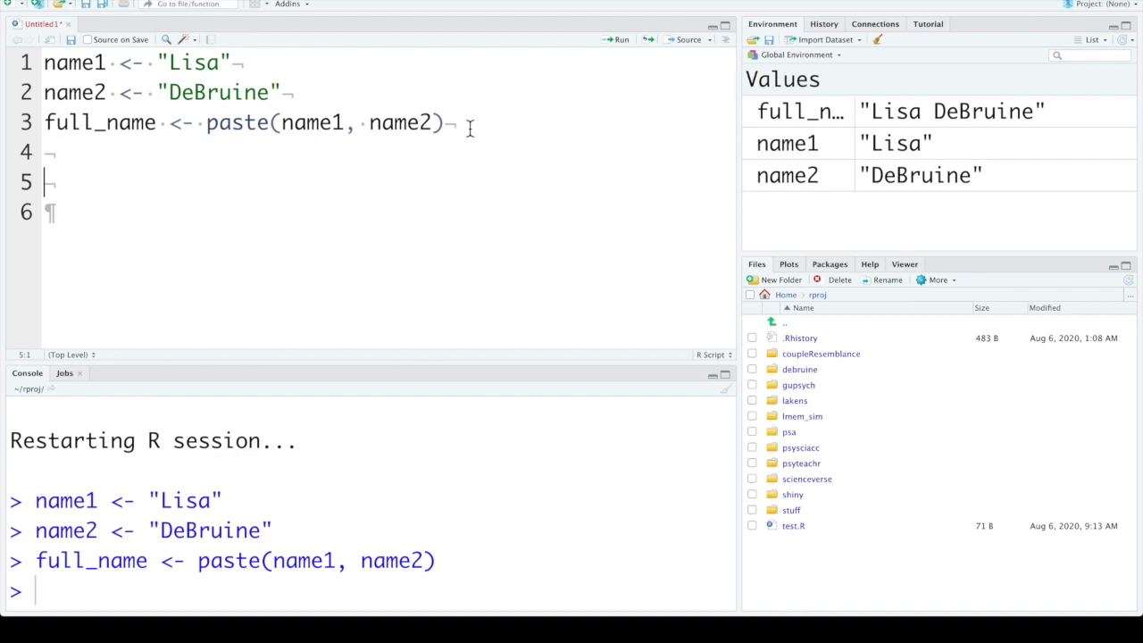
Start an rnorm call on line 5 with n = 10 chosen from autocomplete.
type("r")
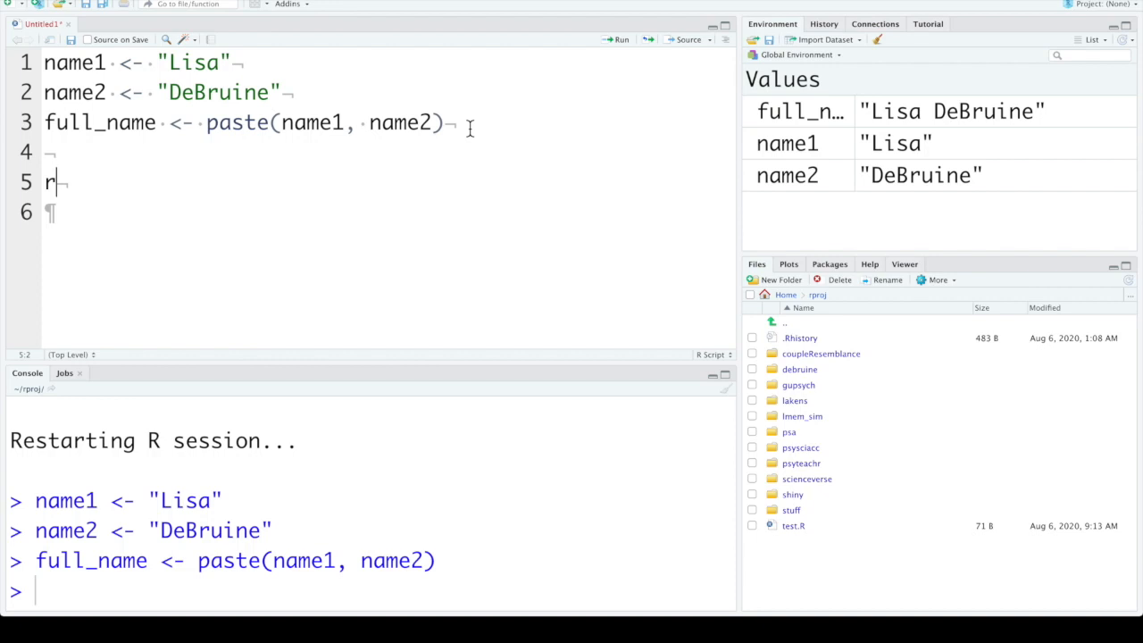
type("norm")
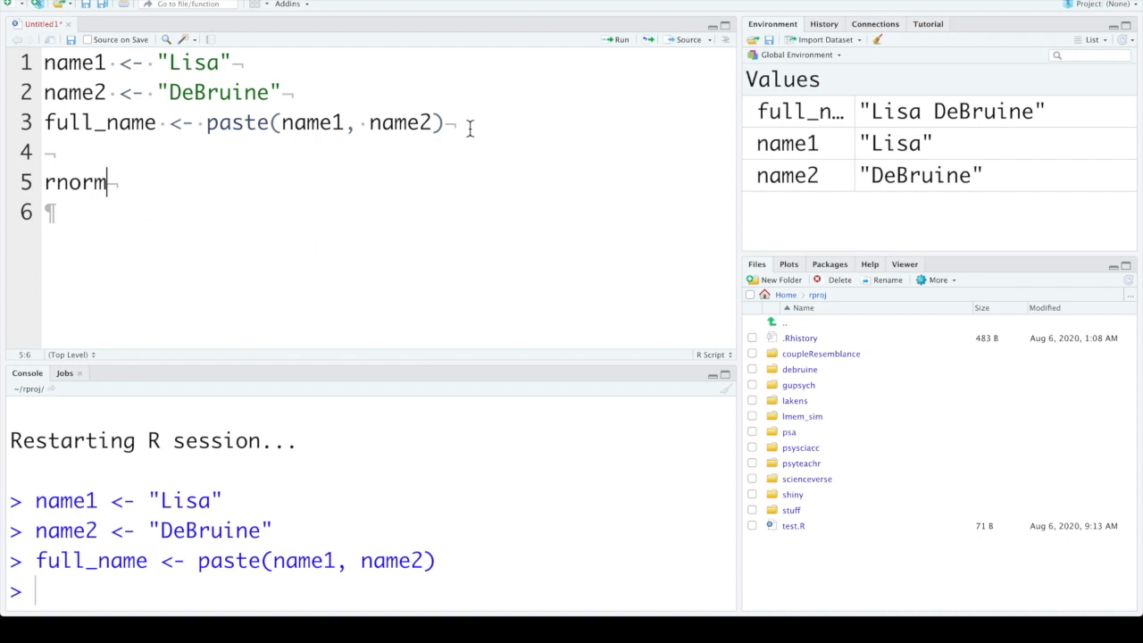
type("(")
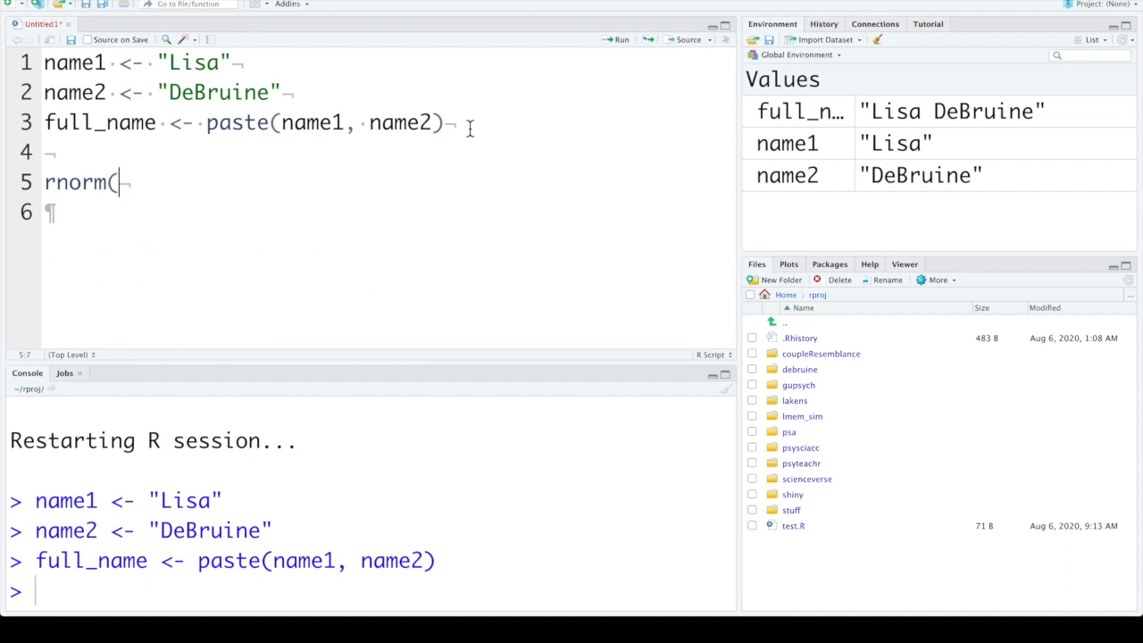
left_click(115, 182)
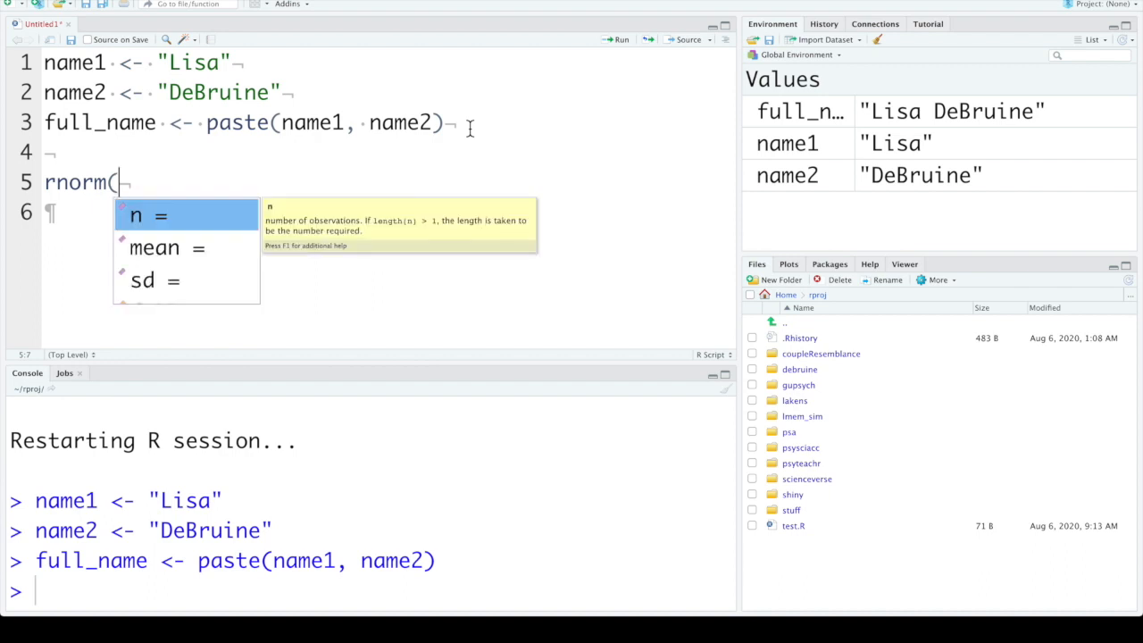
mouse_move(277, 231)
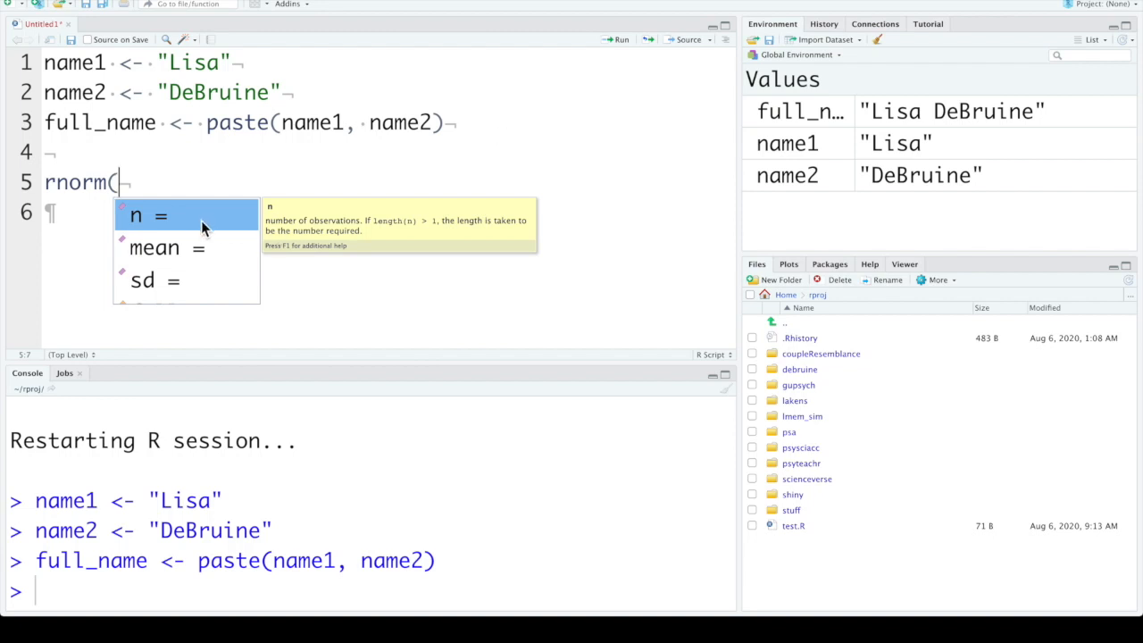
left_click(143, 214)
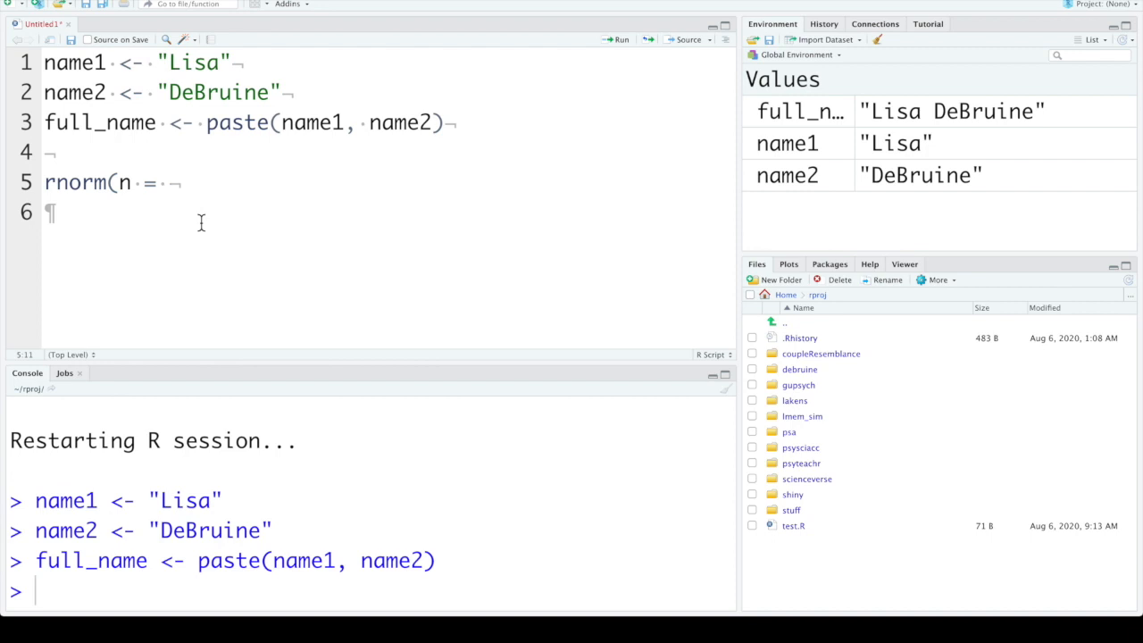
type("1")
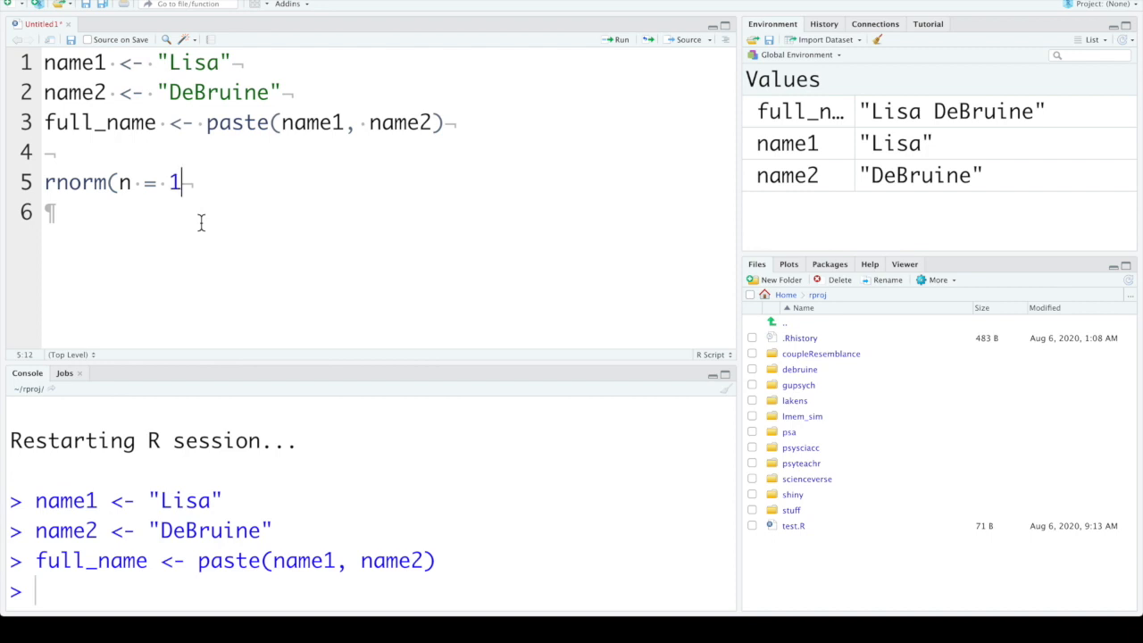
type("0,")
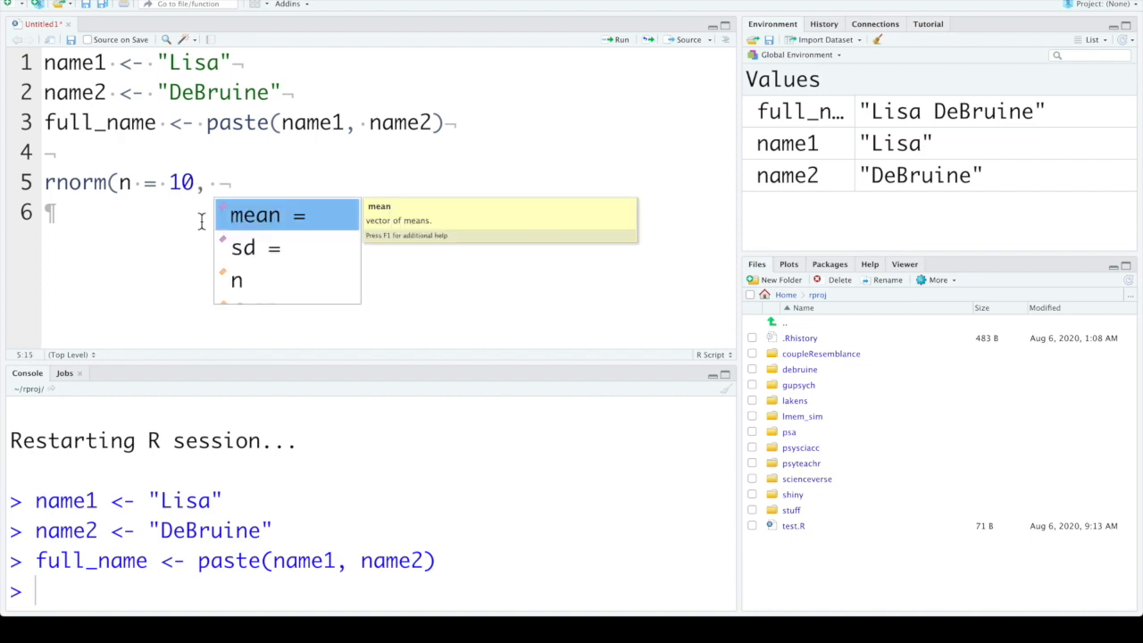
mouse_move(253, 221)
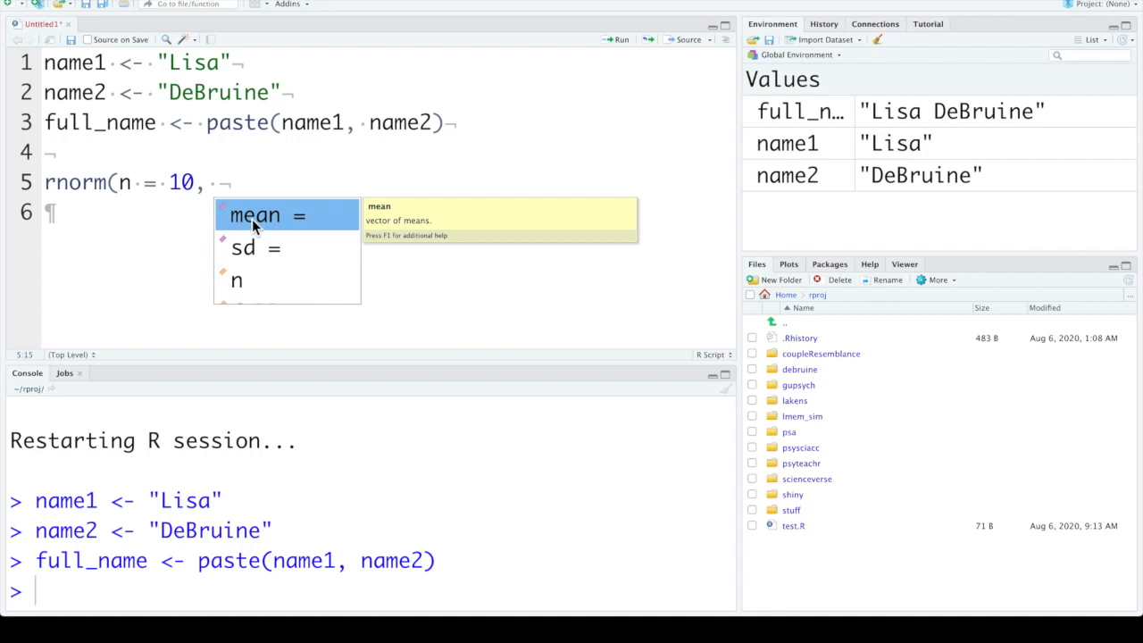
Complete the call with mean = 100 and sd = 5 and run it in the console.
left_click(258, 215)
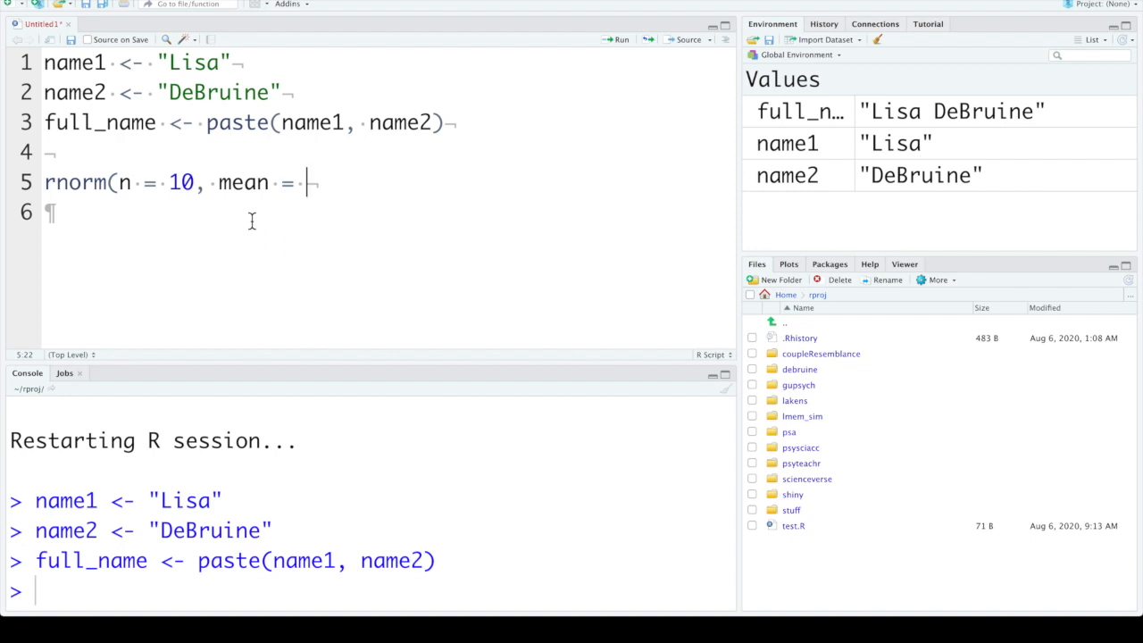
type("100,")
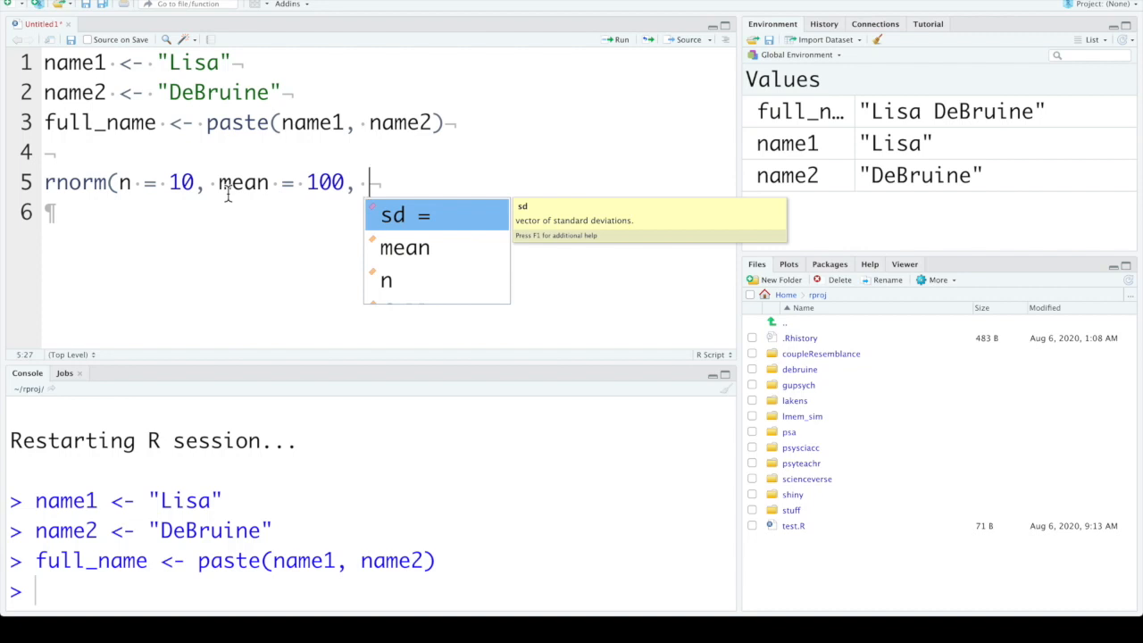
type("sd =")
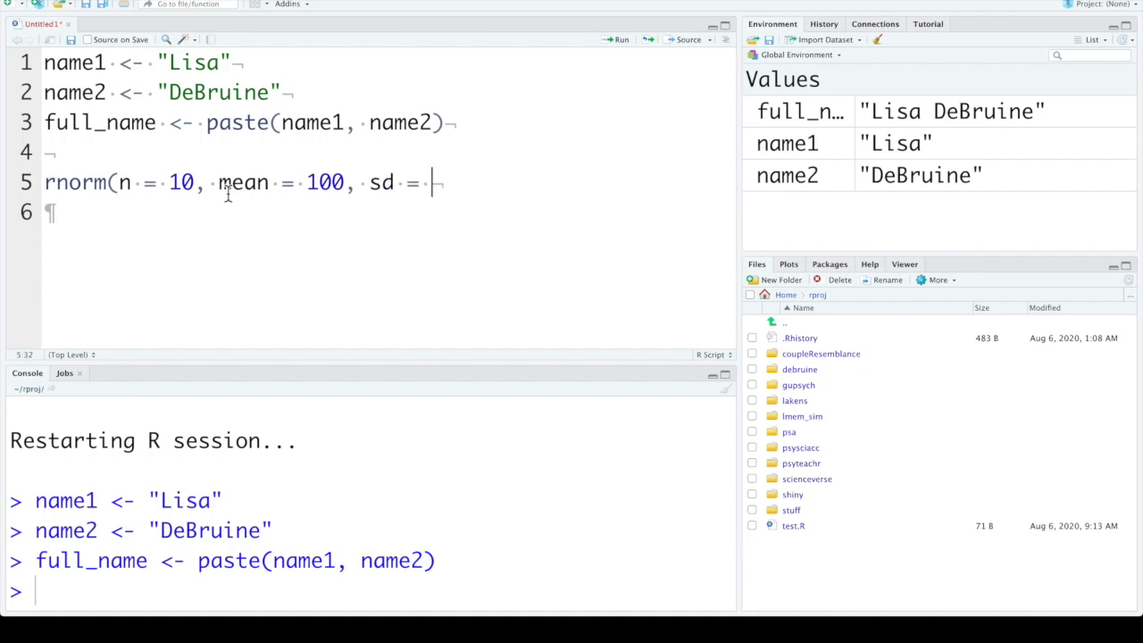
type("5)")
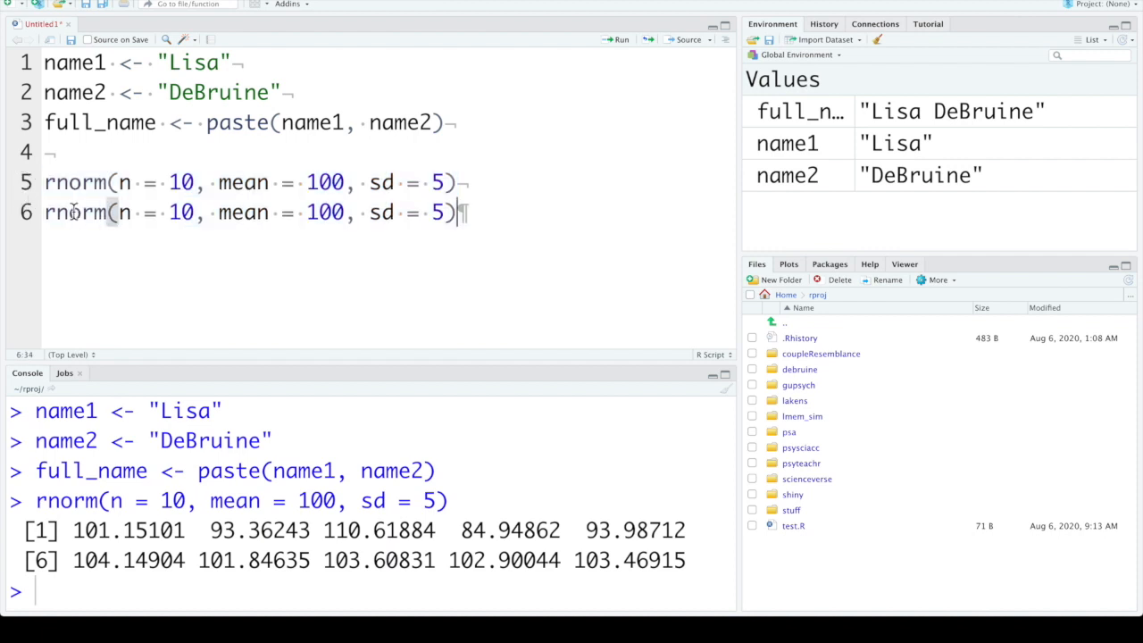
Shorten the copied line to the positional form rnorm(10, 100, 5) and run it.
double_click(125, 212)
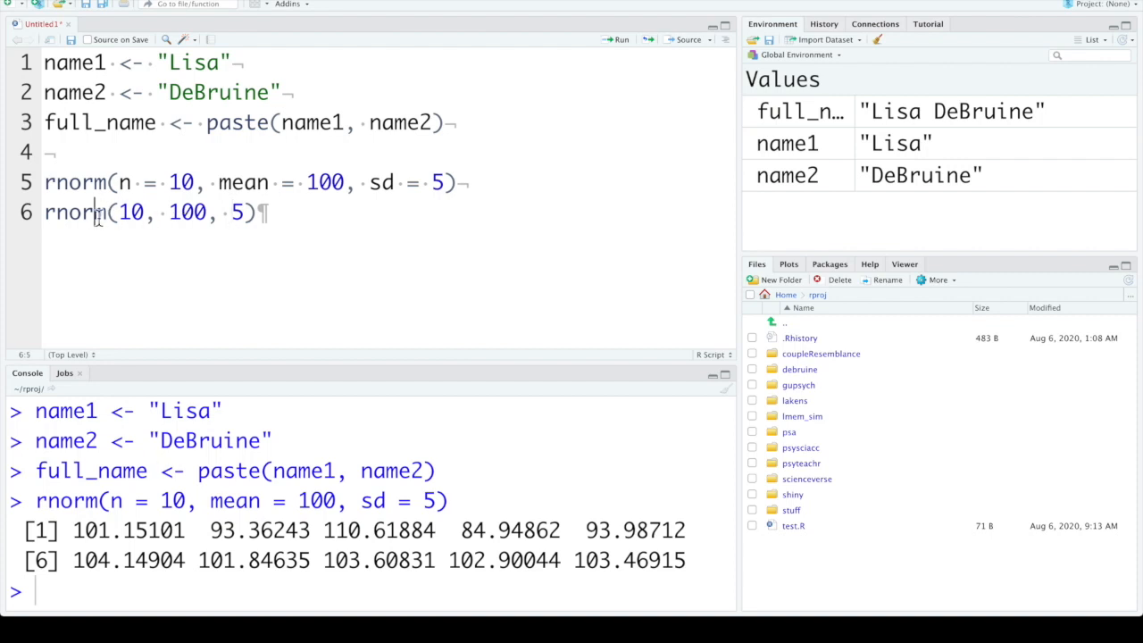
key("Enter")
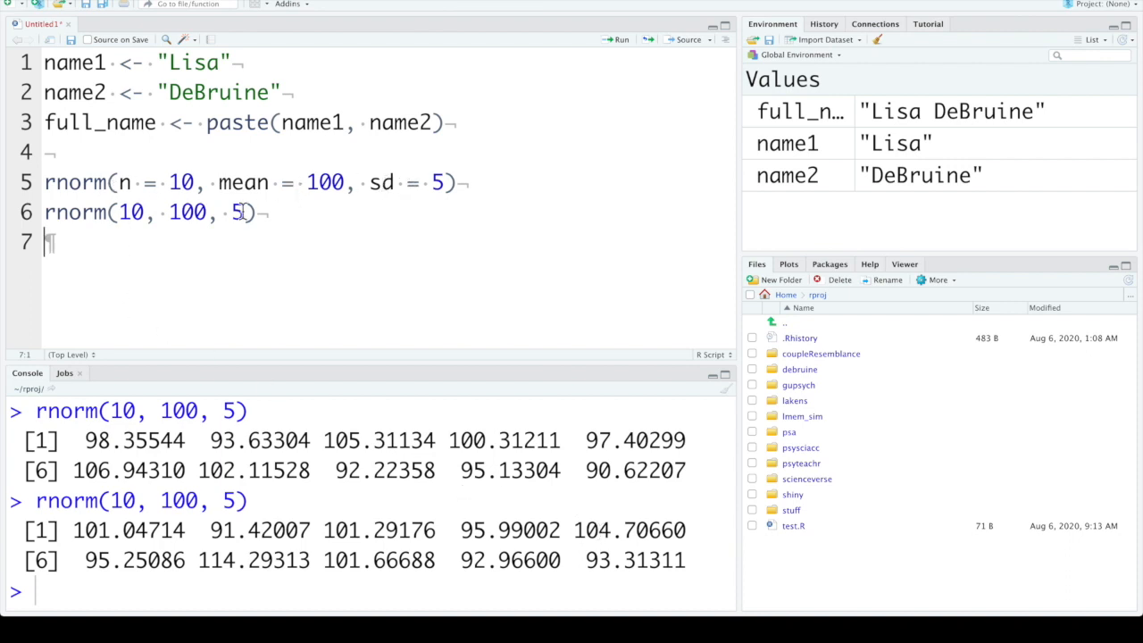
mouse_move(277, 214)
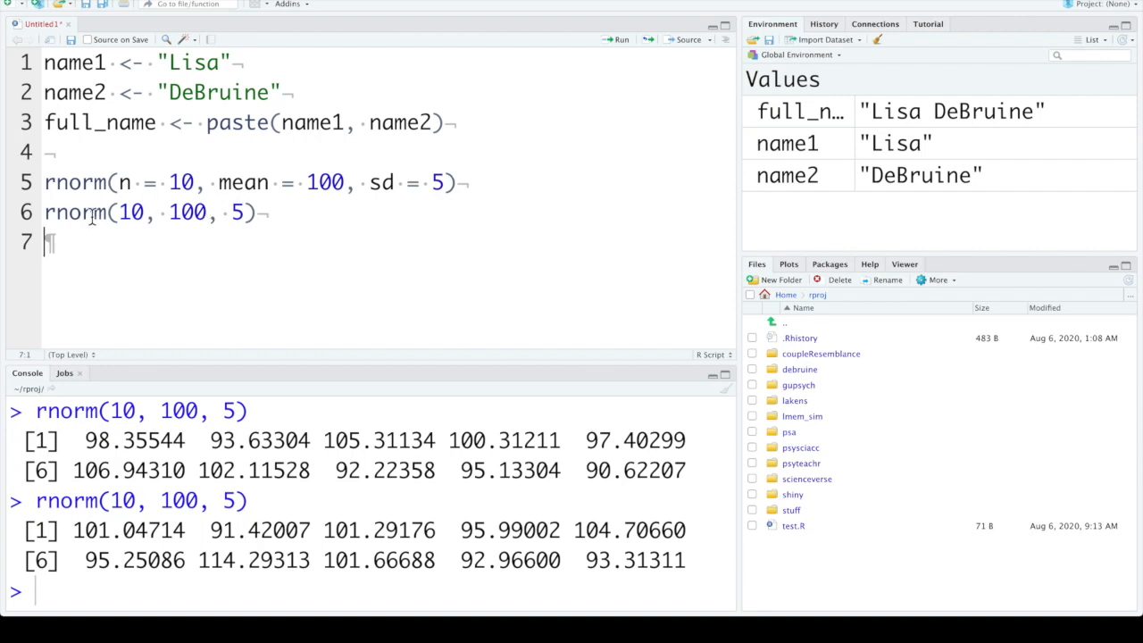
mouse_move(86, 182)
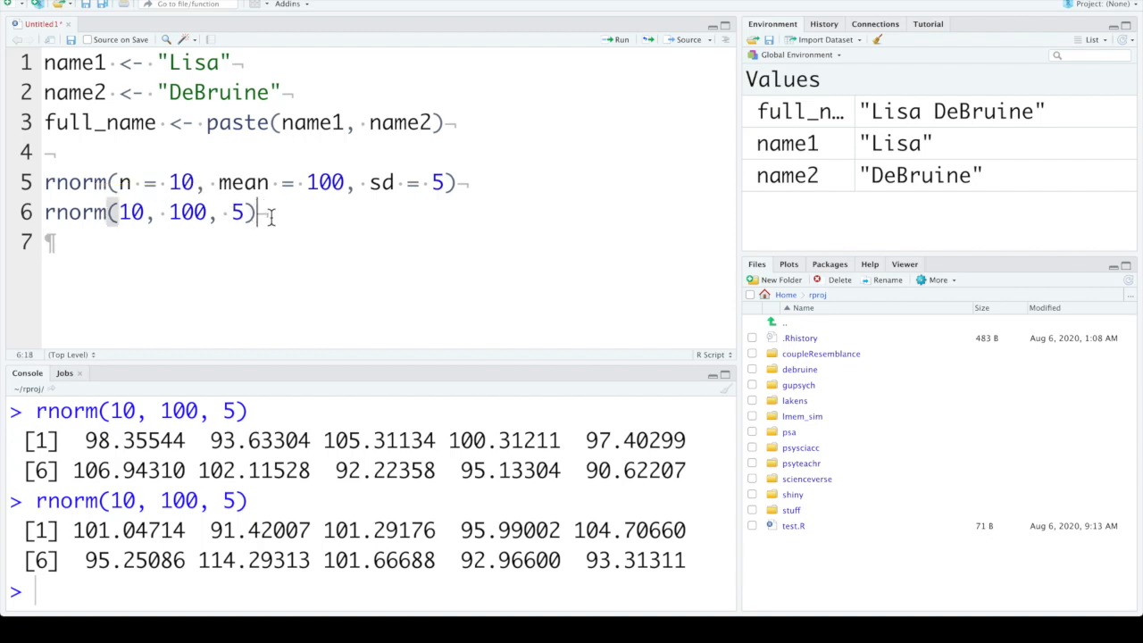
Write rnorm(10, sd = 2) on line 7 and run it, printing ten values near zero.
type("rnorm(10,")
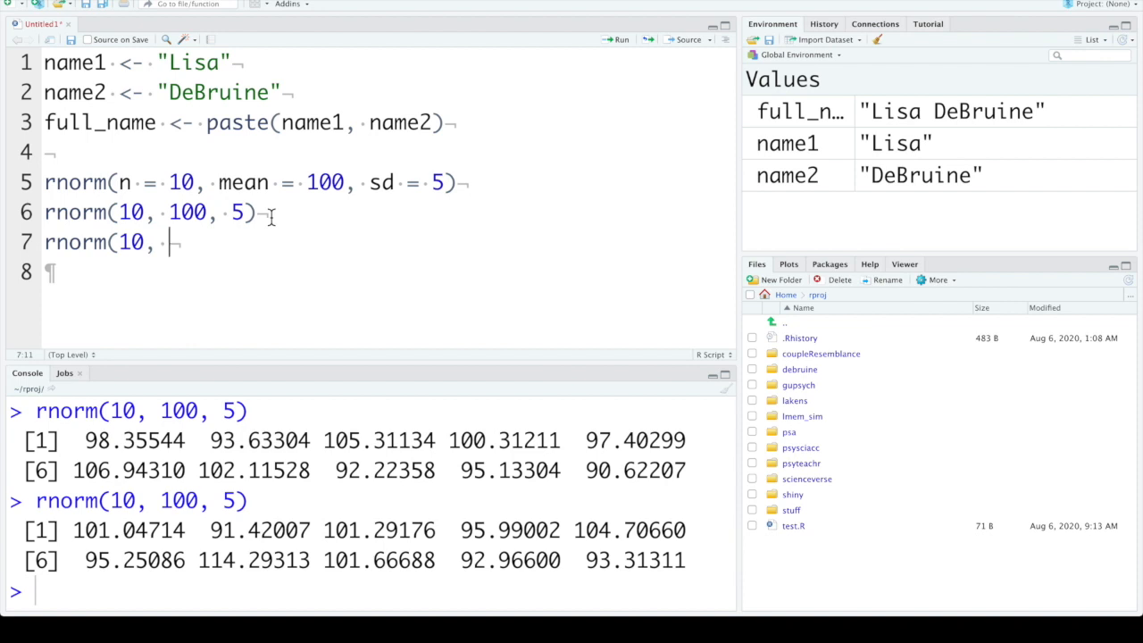
type("sd")
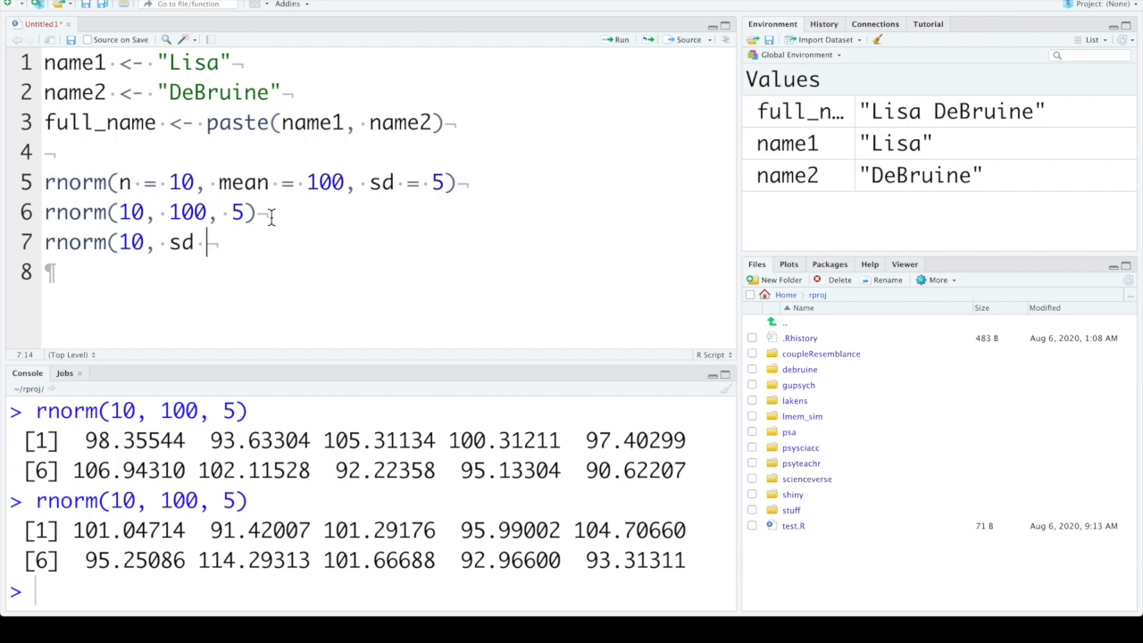
type("= 2)")
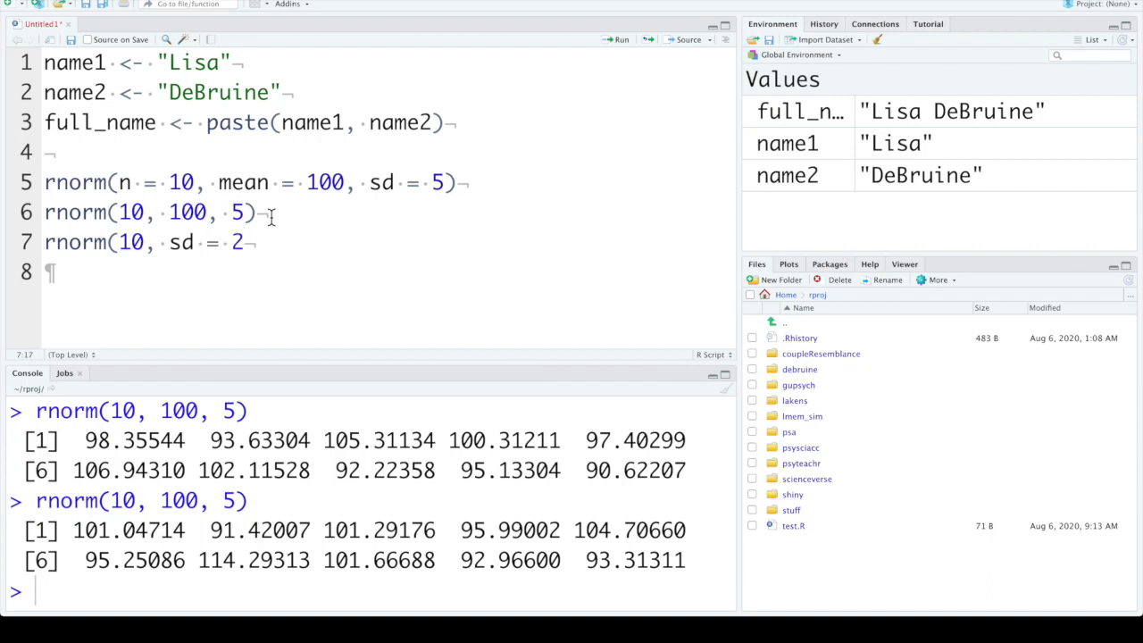
type(")")
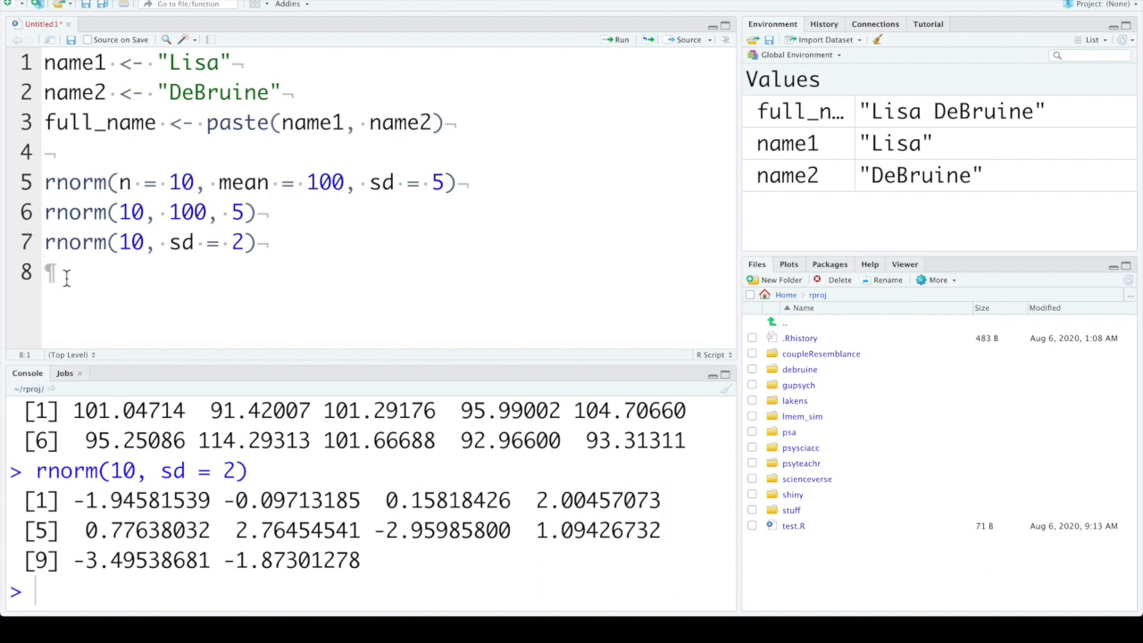
Run ?rnorm to show The Normal Distribution help, remove the query line and scroll to the examples.
type("?rnorm")
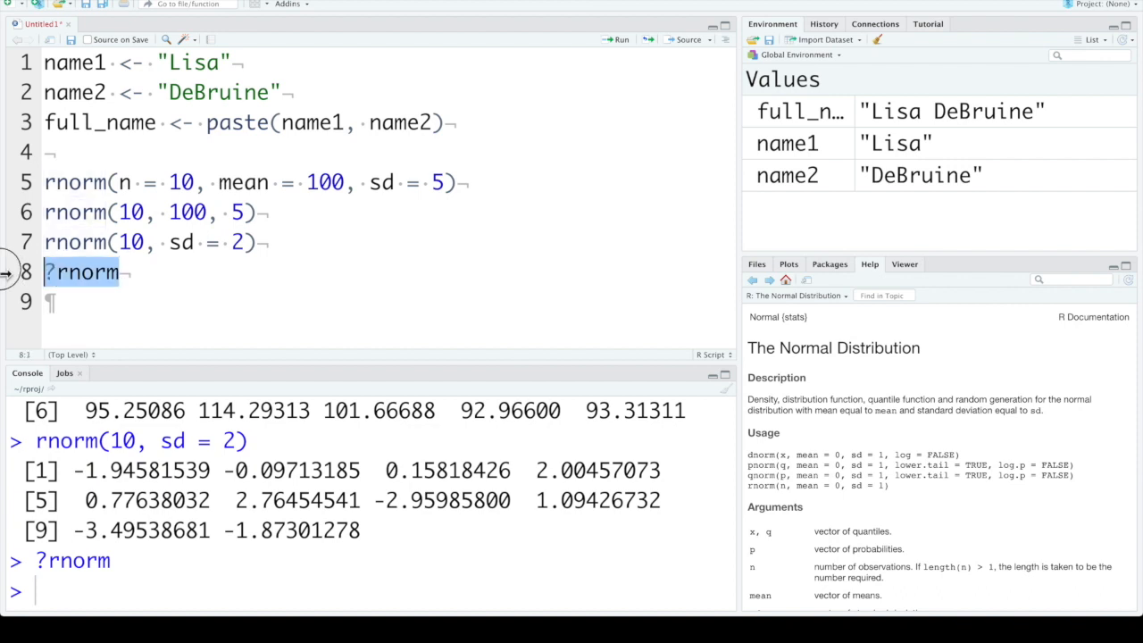
key("Delete")
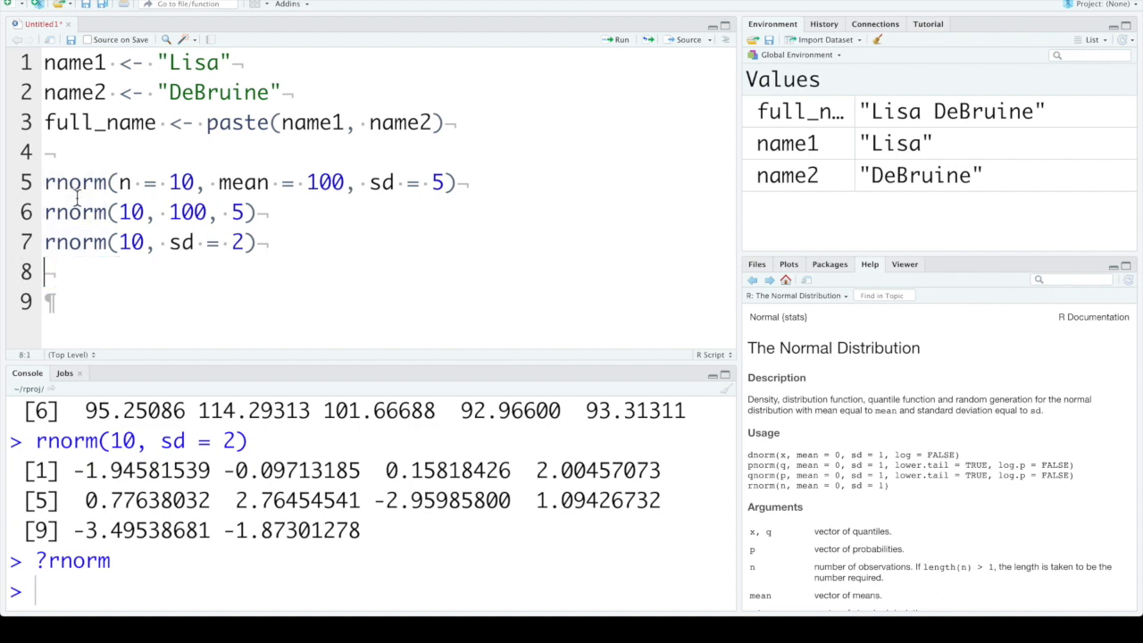
mouse_move(192, 411)
type("?rnorm")
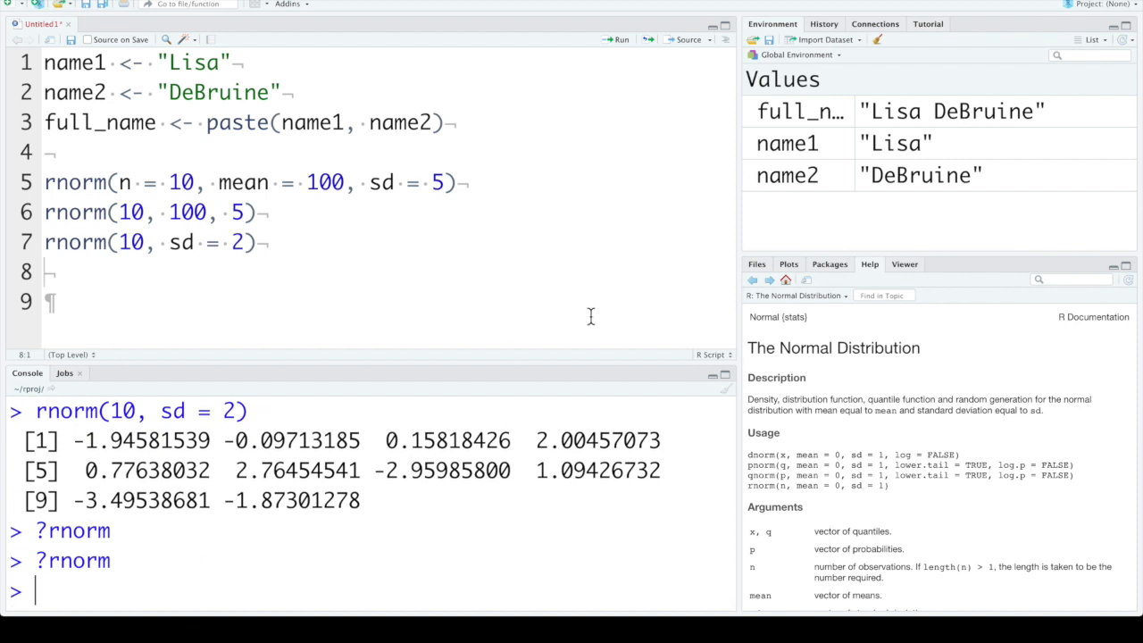
mouse_move(821, 421)
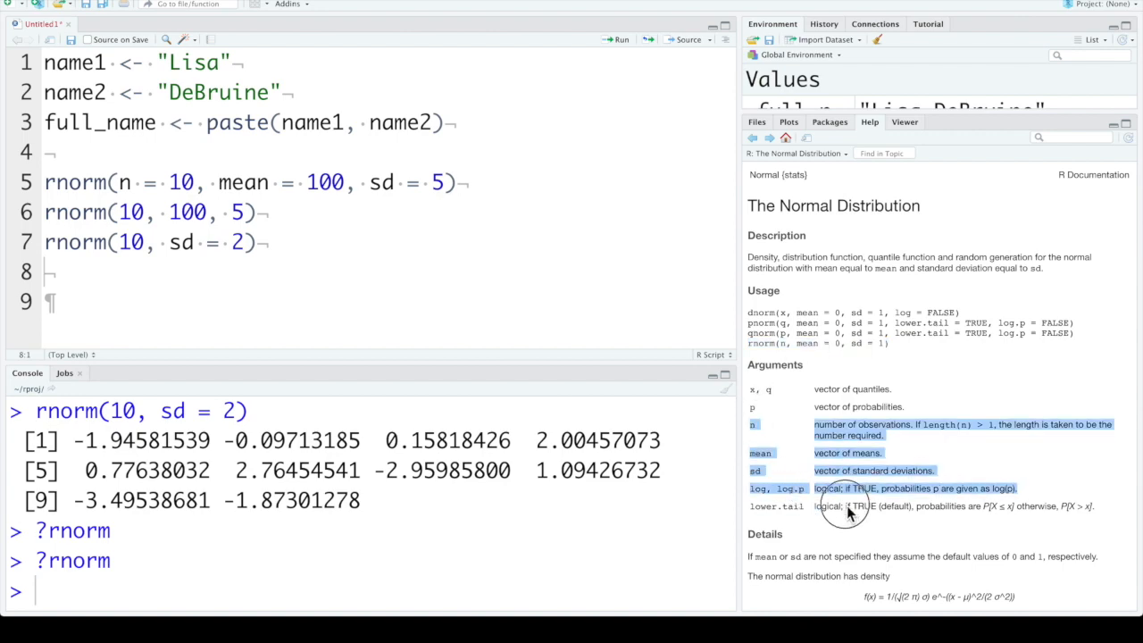
scroll("down", 3)
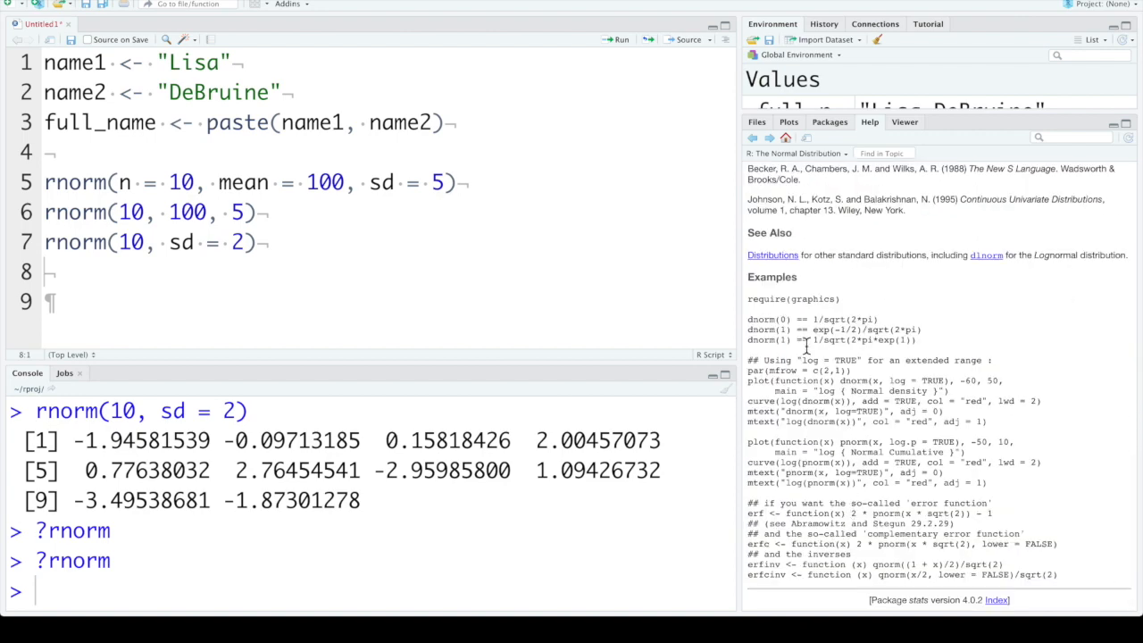
mouse_move(831, 511)
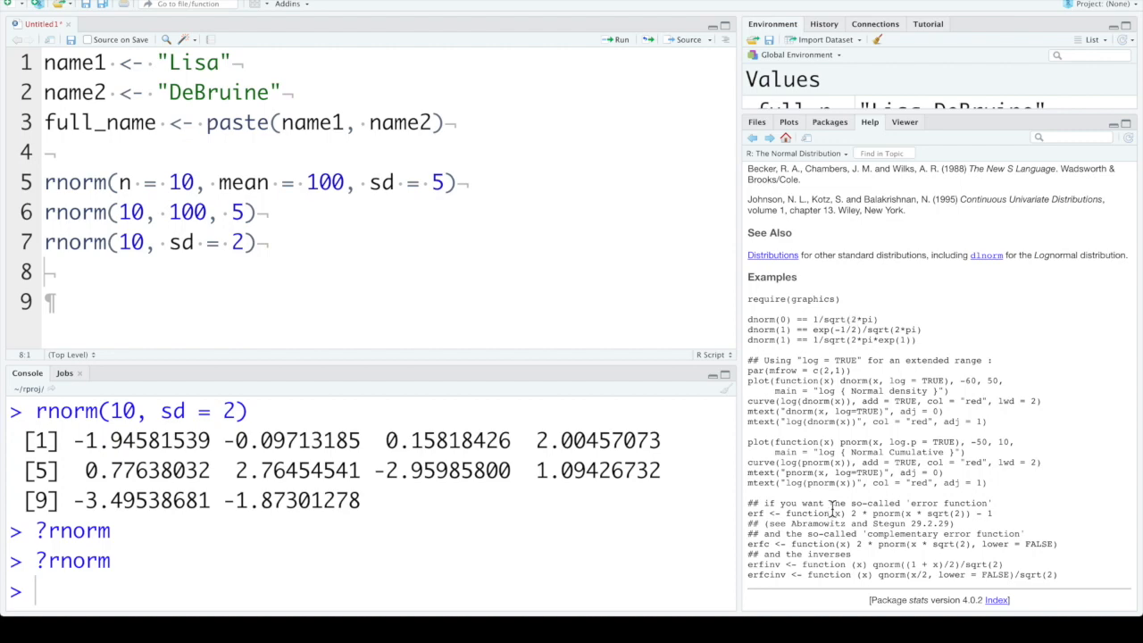